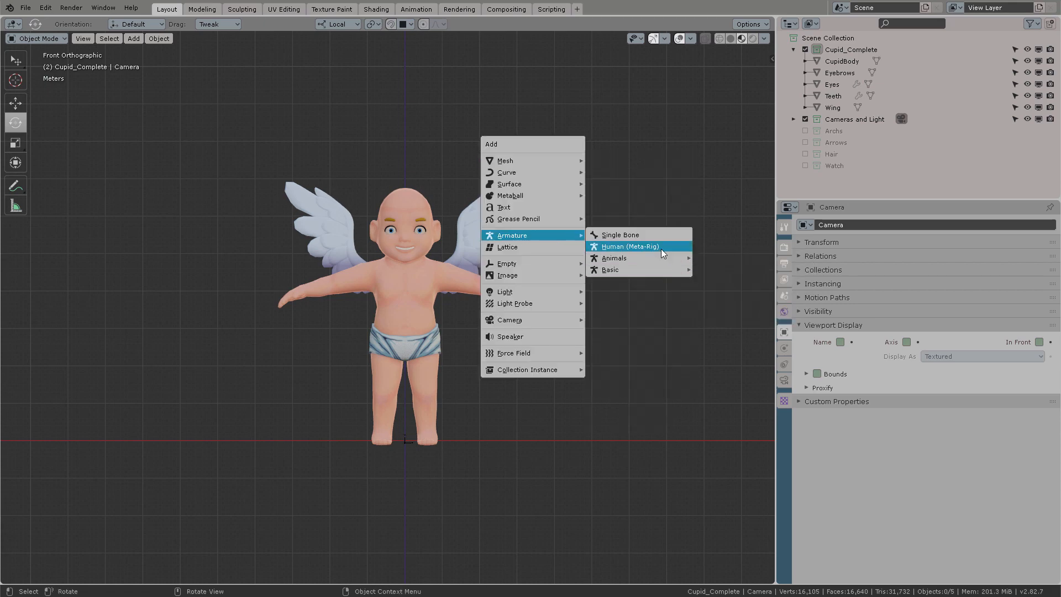
Step: Add a Human Meta-Rig, scale it to the cupid's full height, and apply the scale
{"action": "left_click", "coordinate": [630, 246]}
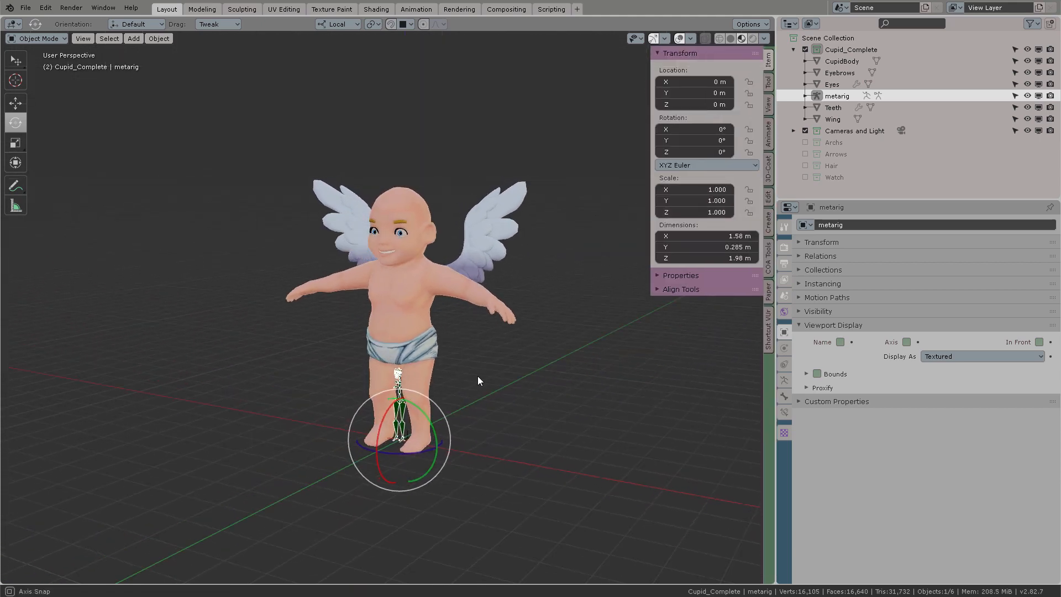
{"action": "key", "text": "s"}
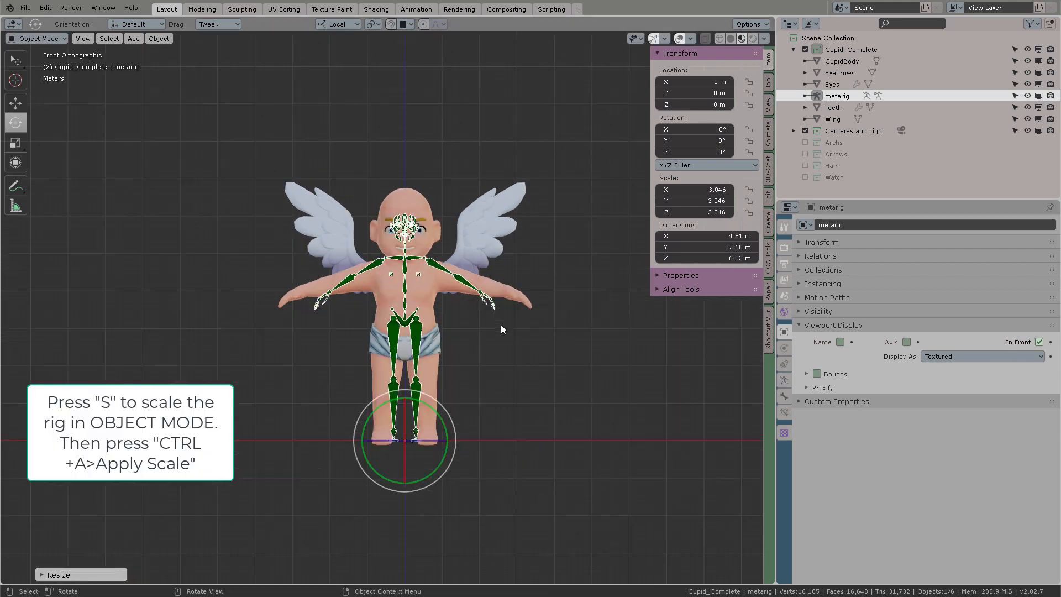
{"action": "key", "text": "s"}
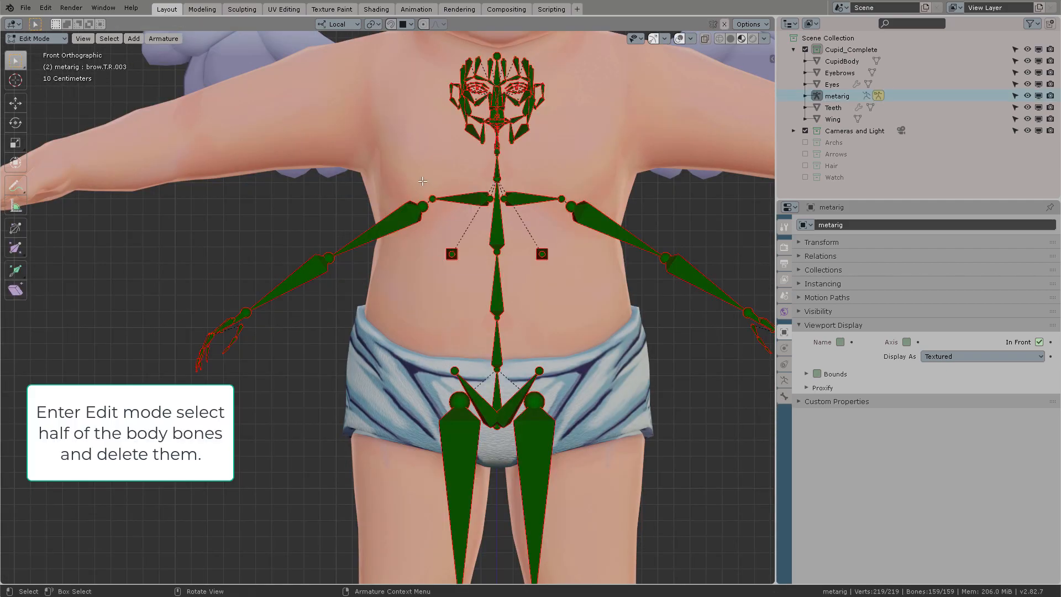
Step: Box-select the metarig bones on one side of the body and delete them
{"action": "left_click", "coordinate": [230, 338]}
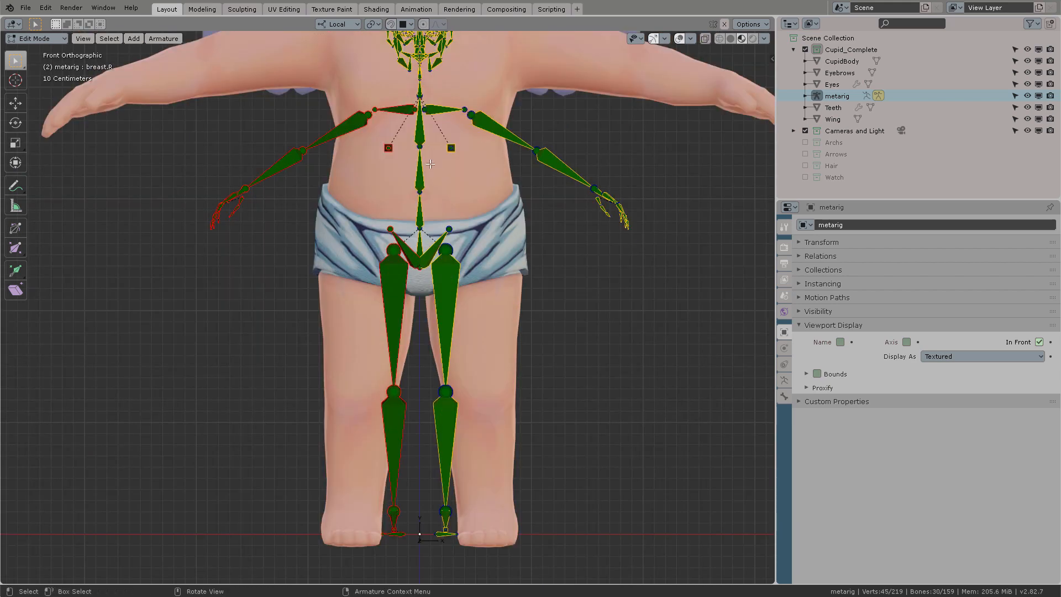
{"action": "key", "text": "x"}
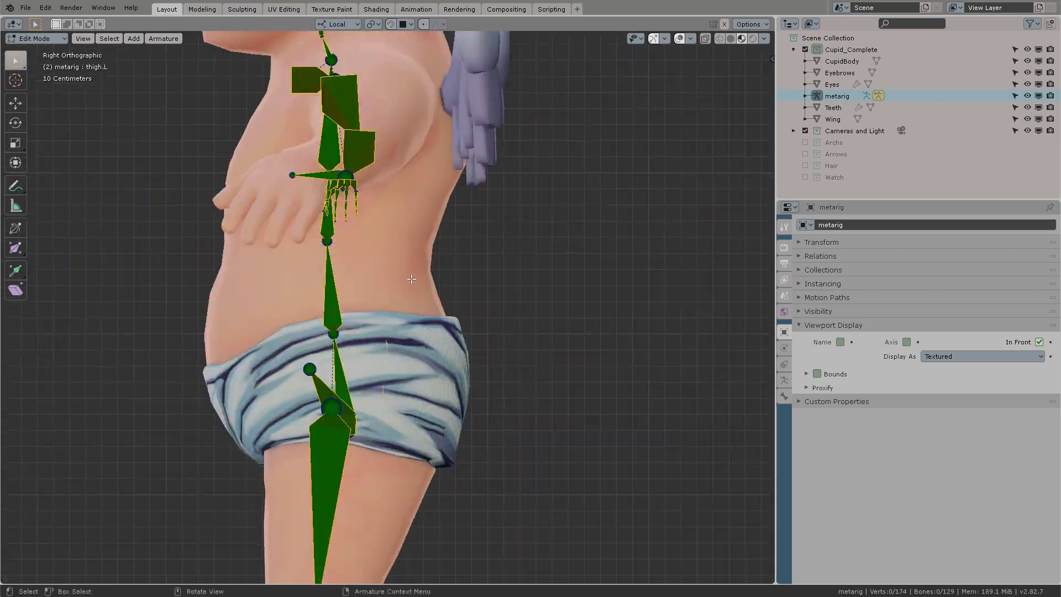
Step: Move the spine, arm and leg bones inside the body, keeping elbows and knees slightly bent
{"action": "key", "text": "g"}
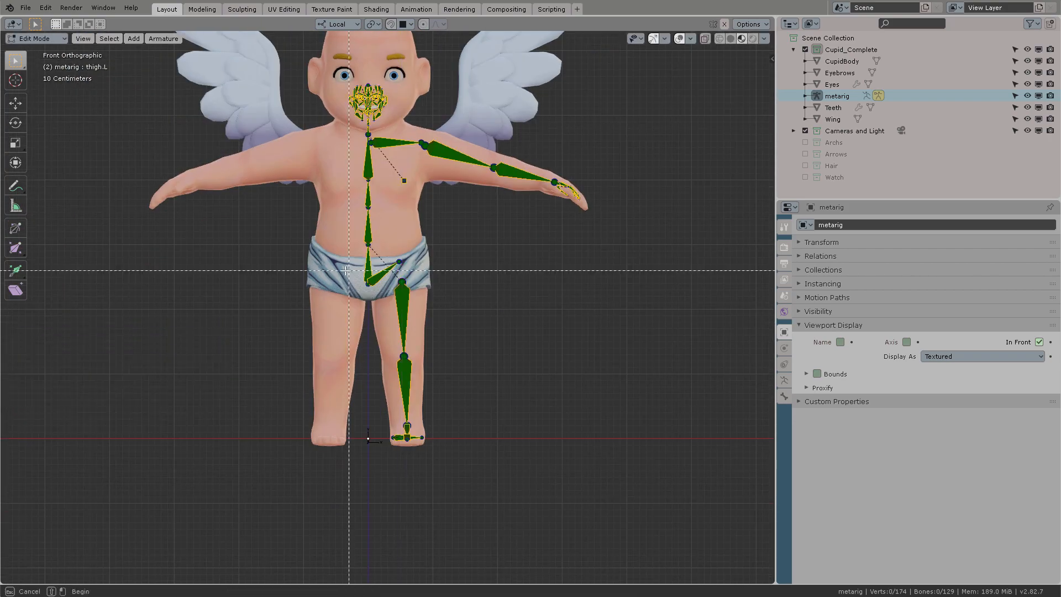
{"action": "key", "text": "g"}
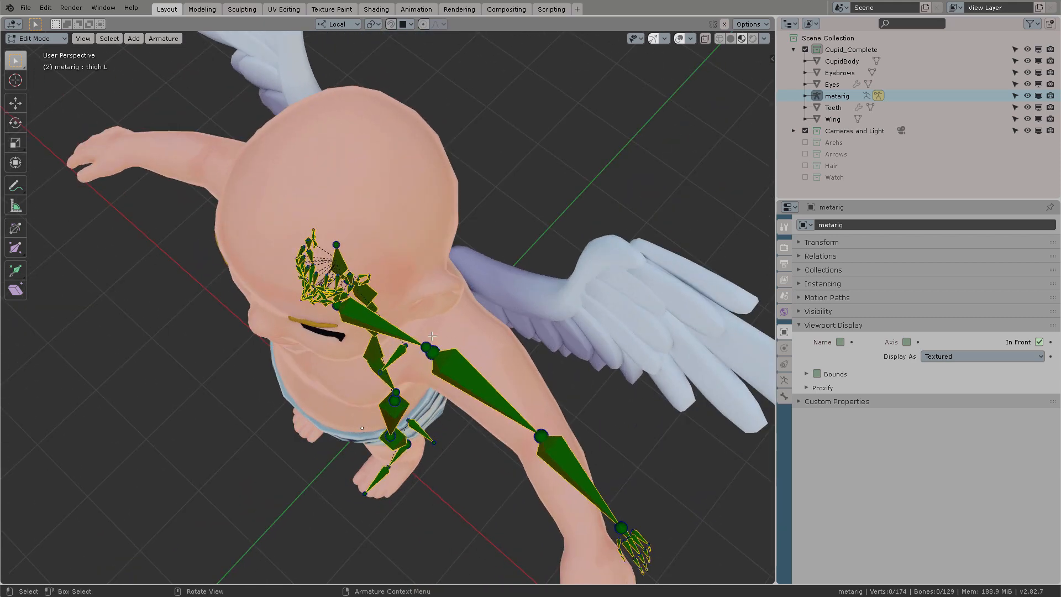
{"action": "key", "text": "g"}
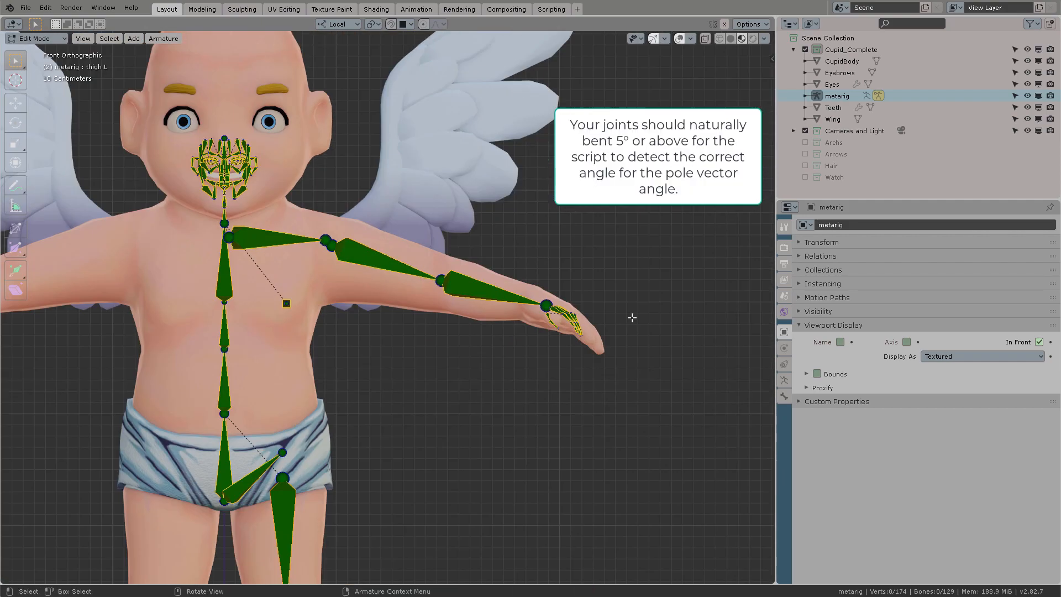
{"action": "key", "text": "s"}
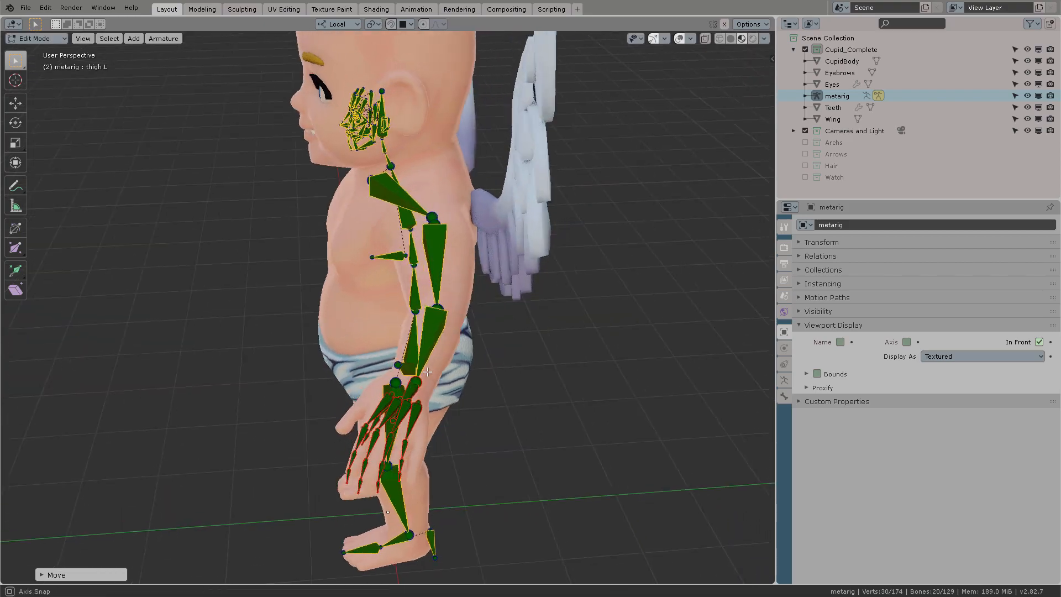
{"action": "key", "text": "s"}
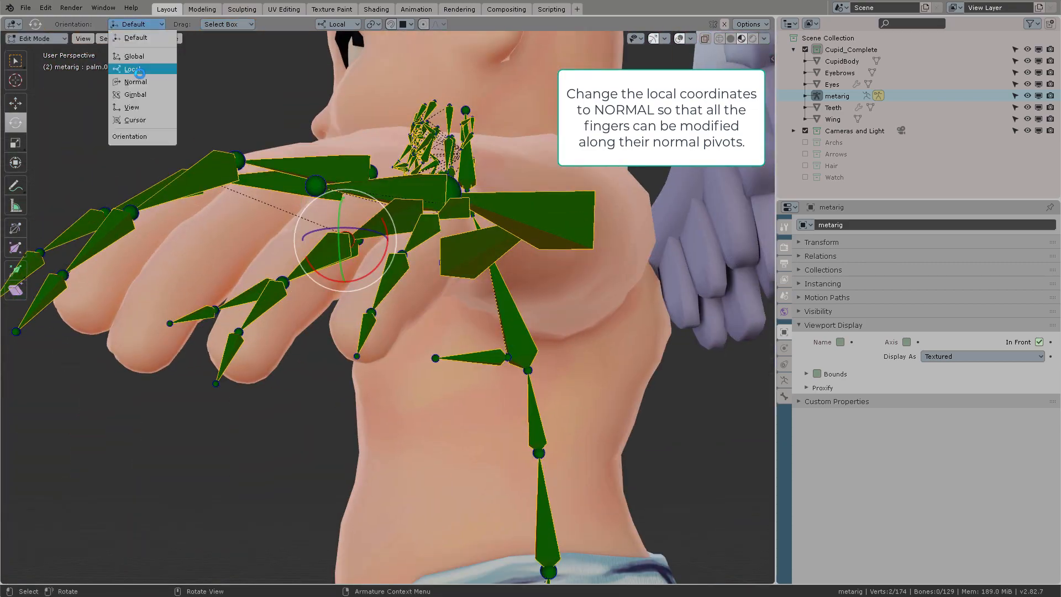
Step: Switch the header's Transform Orientation dropdown to Normal
{"action": "left_click", "coordinate": [134, 69]}
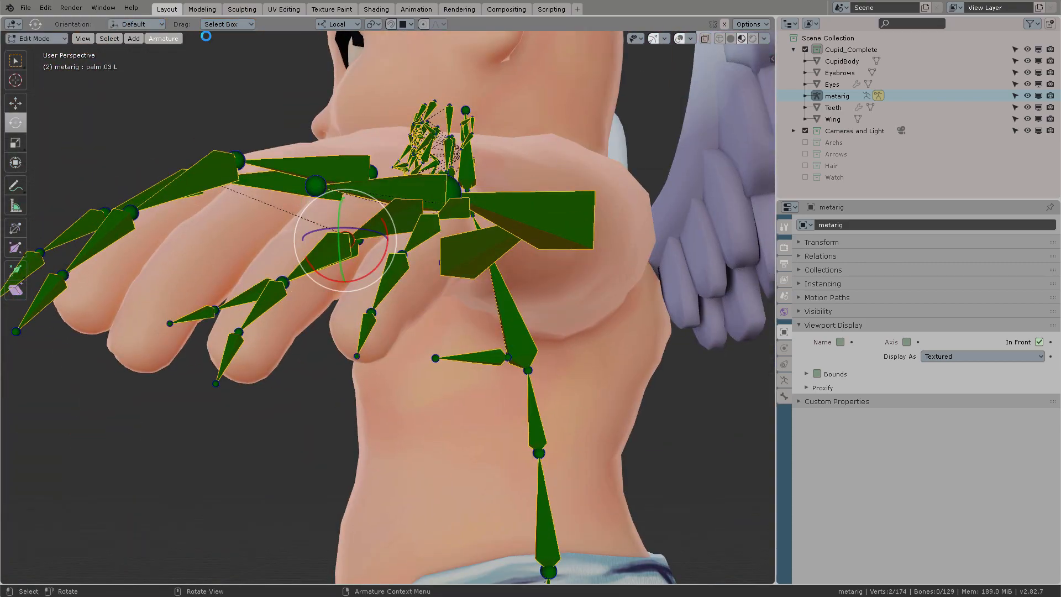
{"action": "left_click", "coordinate": [338, 24]}
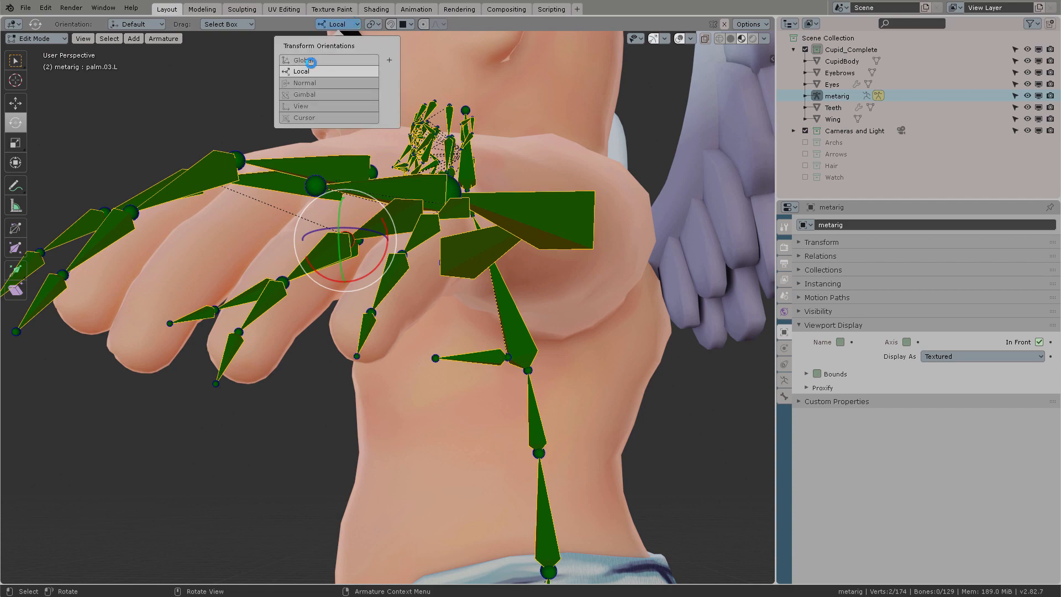
{"action": "left_click", "coordinate": [304, 83]}
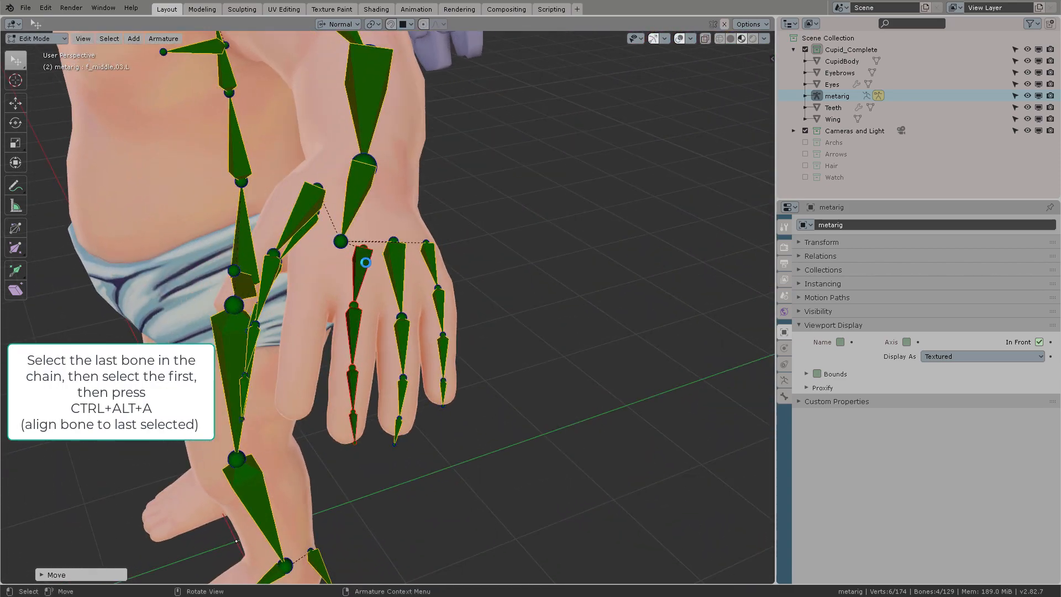
Step: Align each finger bone chain with Ctrl+Alt+A and rotate the finger bones along the fingers
{"action": "left_click", "coordinate": [371, 266]}
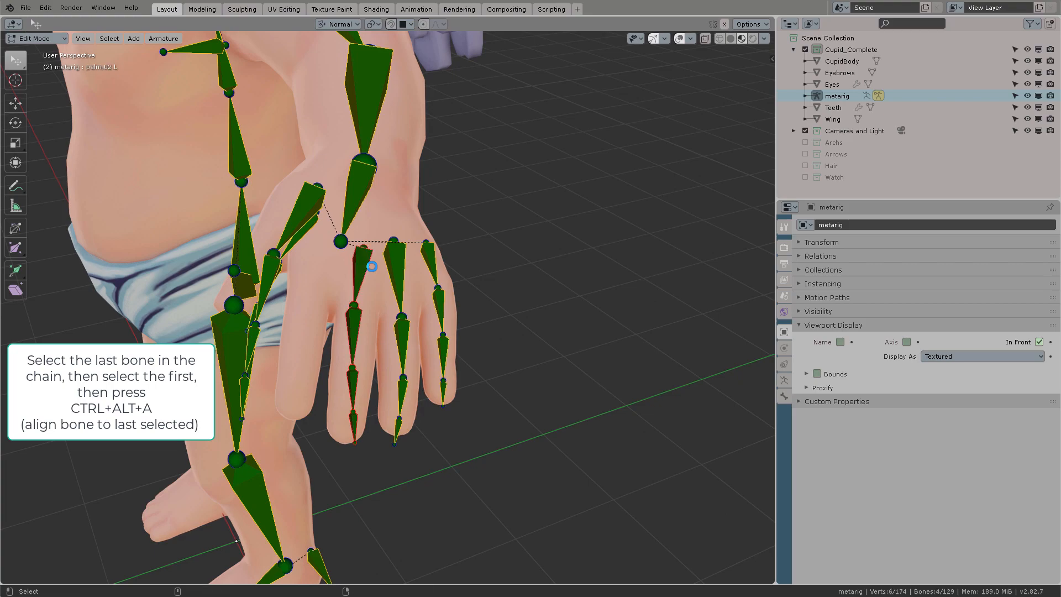
{"action": "key", "text": "ctrl+alt+a"}
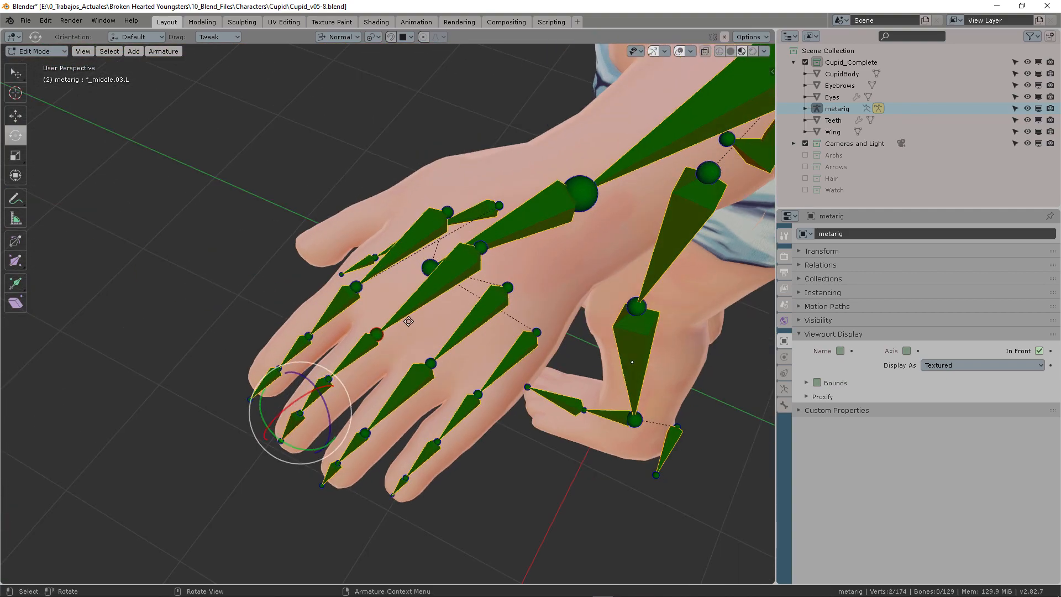
{"action": "left_click_drag", "start_coordinate": [406, 318], "coordinate": [392, 217]}
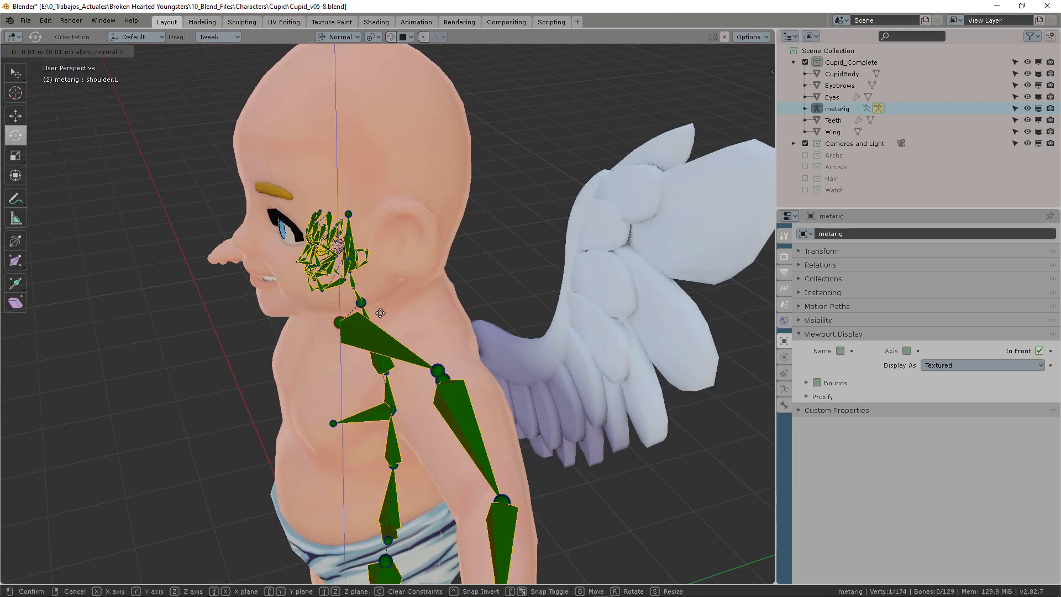
Step: Slide the shoulder bone along its normal axis to seat it in the cupid's shoulder
{"action": "left_click", "coordinate": [371, 37]}
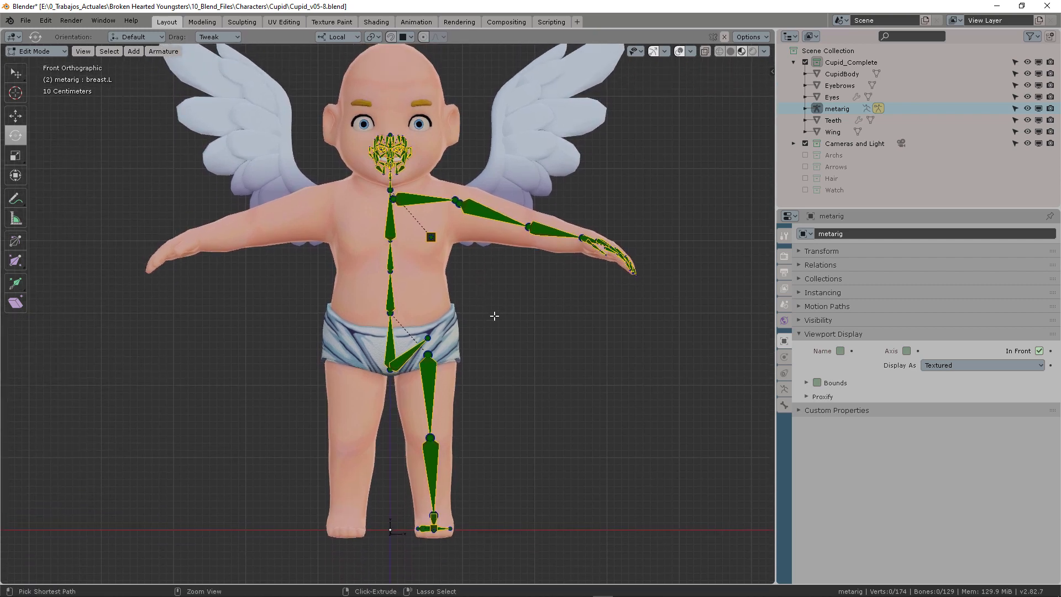
{"action": "key", "text": "ctrl+s"}
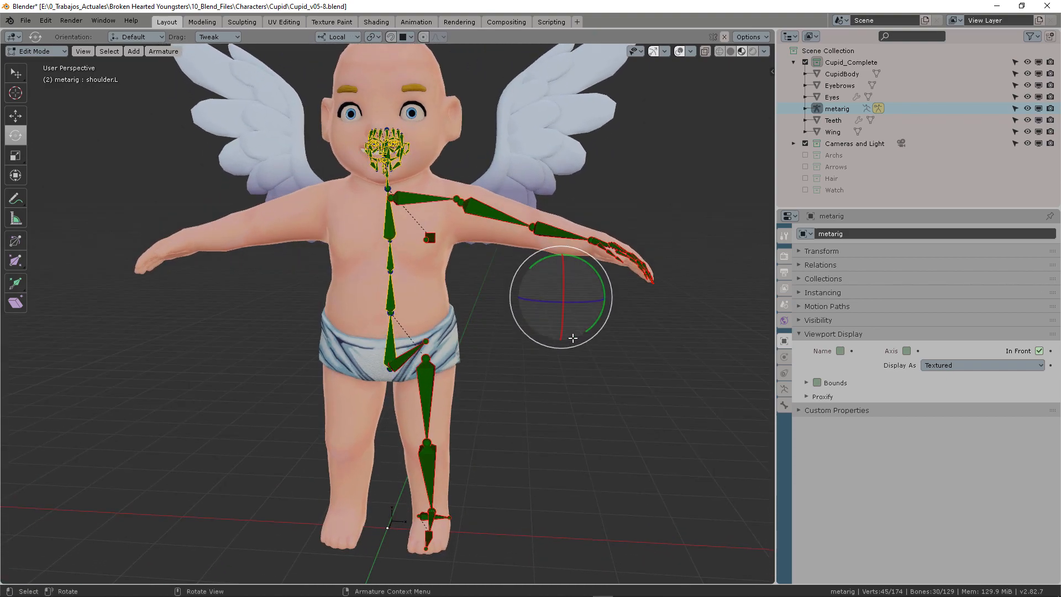
Step: Symmetrize the selected half-rig bones through the Armature context menu
{"action": "right_click", "coordinate": [427, 298]}
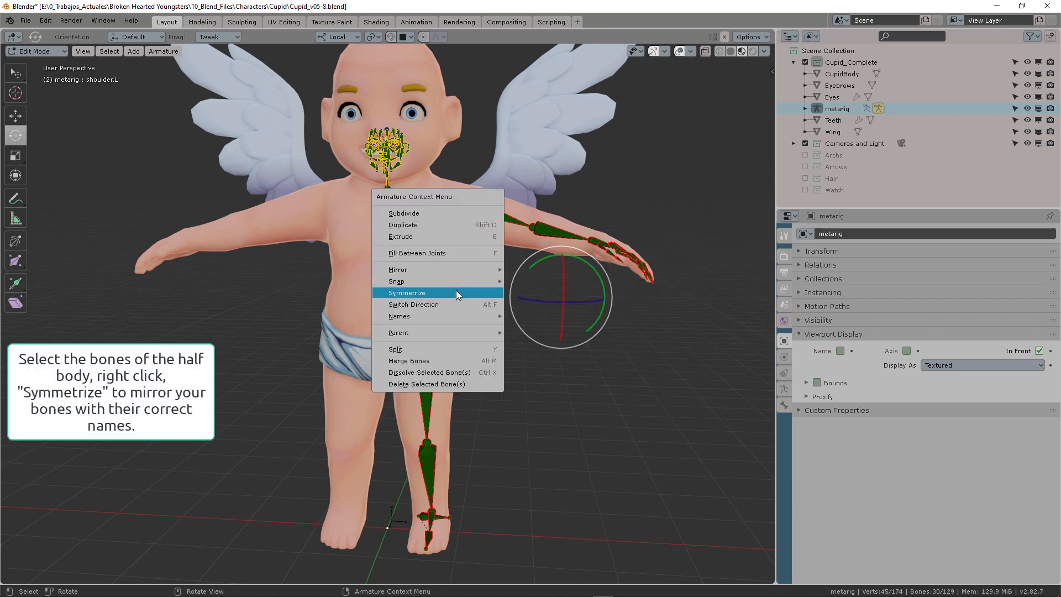
{"action": "left_click", "coordinate": [407, 292]}
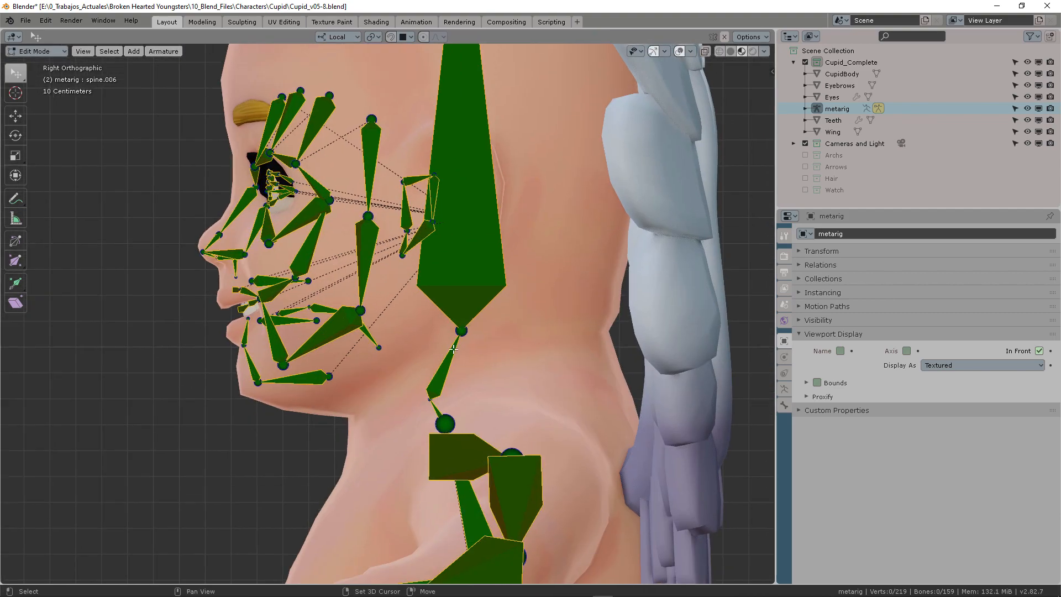
Step: Select the face bones and move them onto Cupid's forehead, brows, eyes and mouth
{"action": "left_click", "coordinate": [440, 425]}
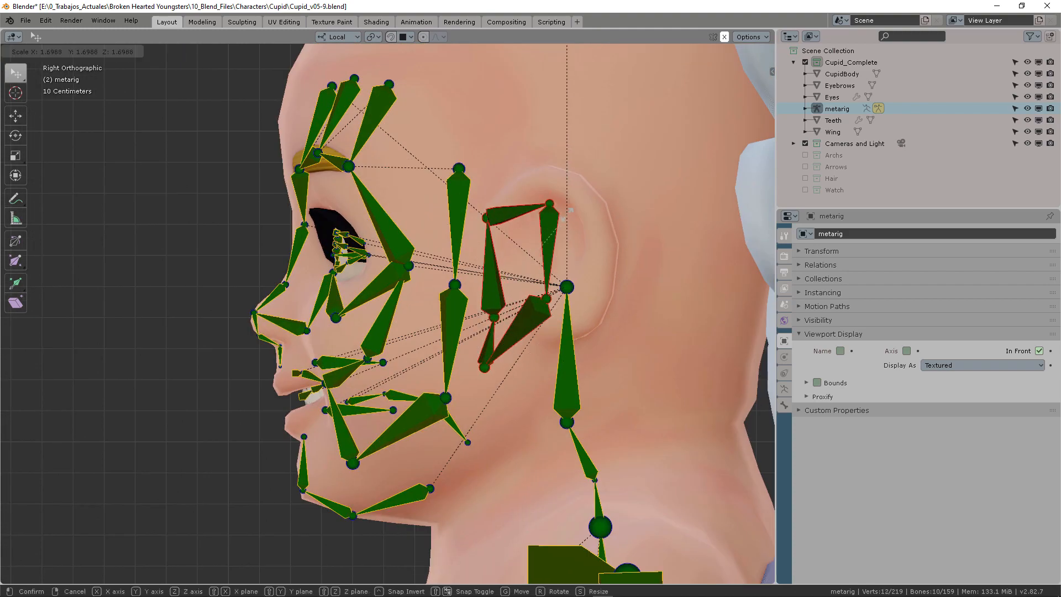
{"action": "mouse_move", "coordinate": [562, 356]}
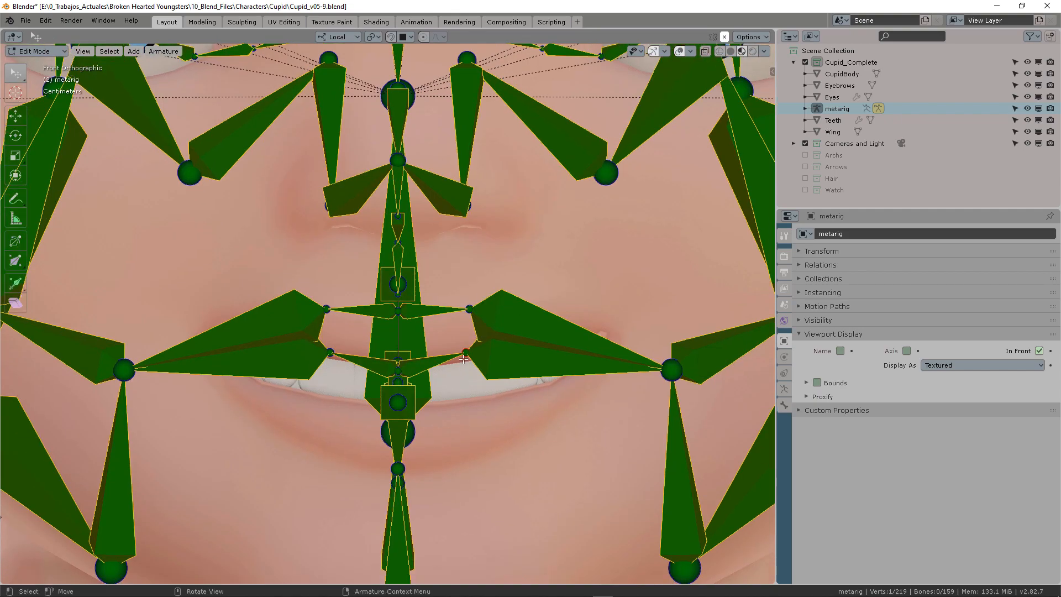
{"action": "key", "text": "g"}
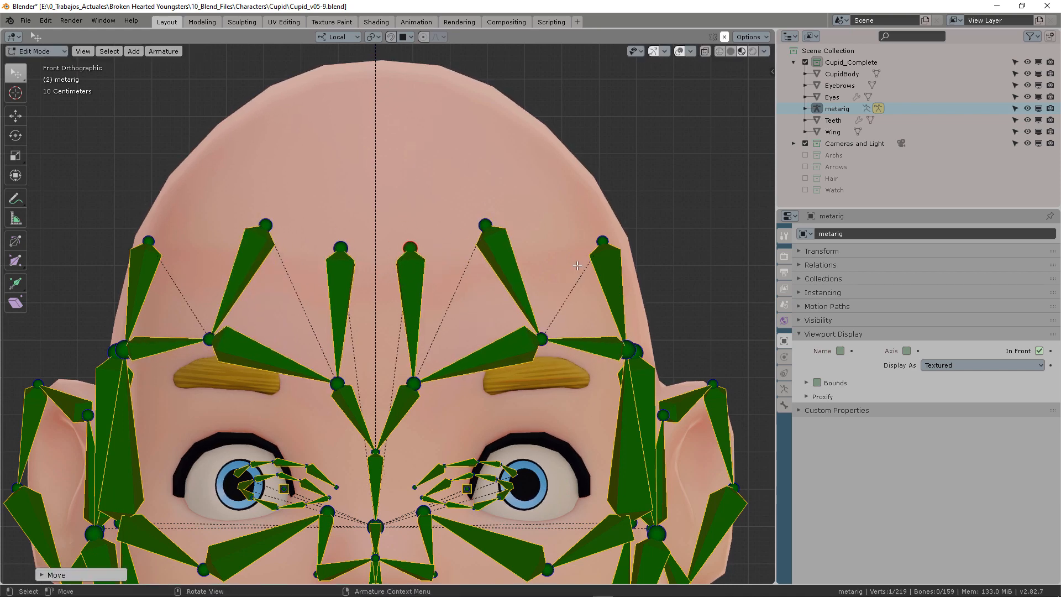
Step: Move the eyelid bones along the cupid's eye outline and confirm their positions
{"action": "key", "text": "g"}
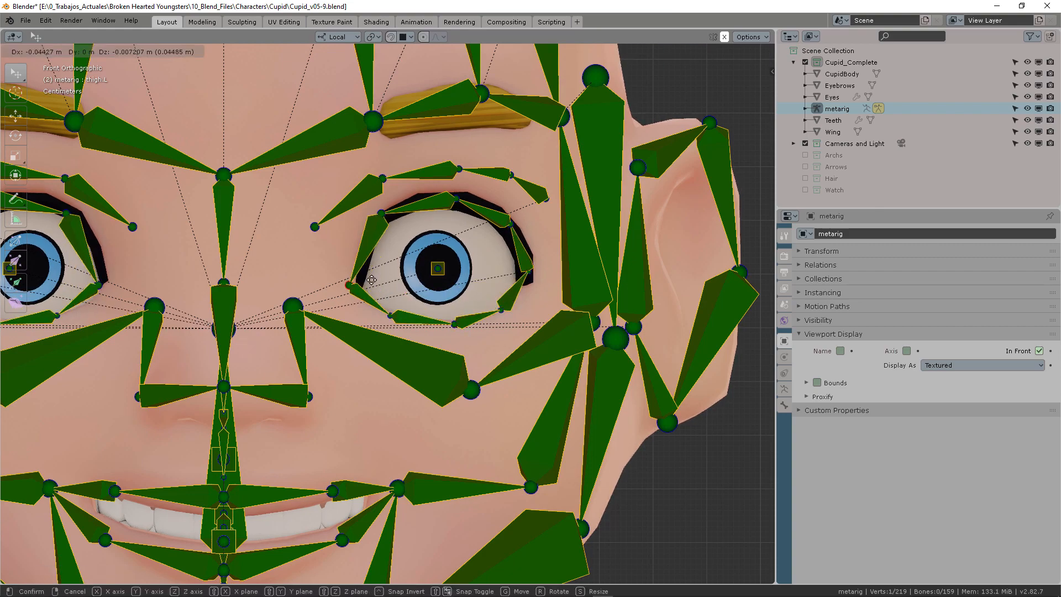
{"action": "left_click", "coordinate": [689, 51]}
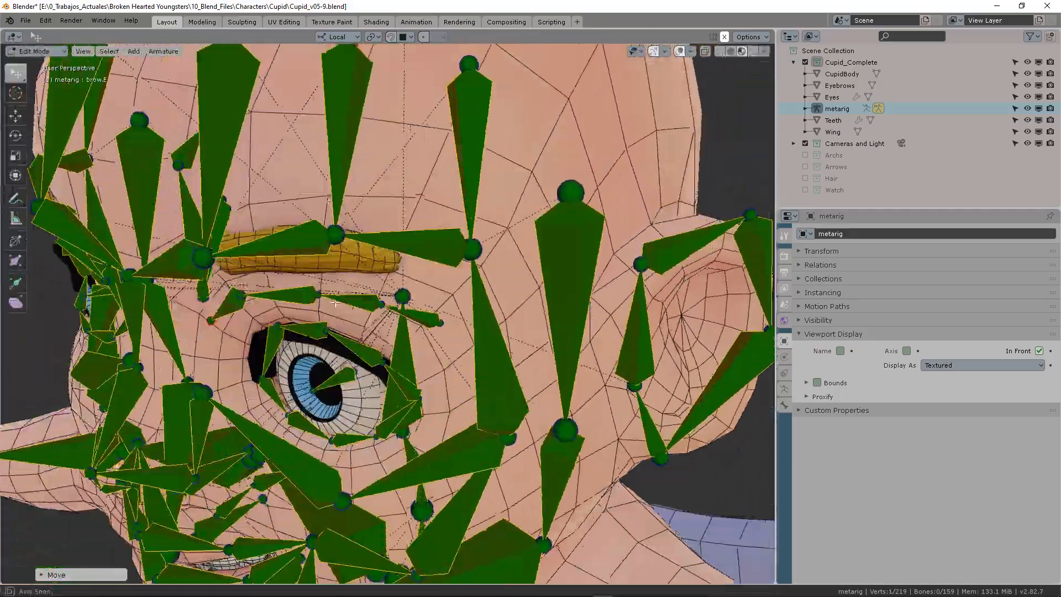
Step: Save the file as Cupid_v06.blend
{"action": "key", "text": "g"}
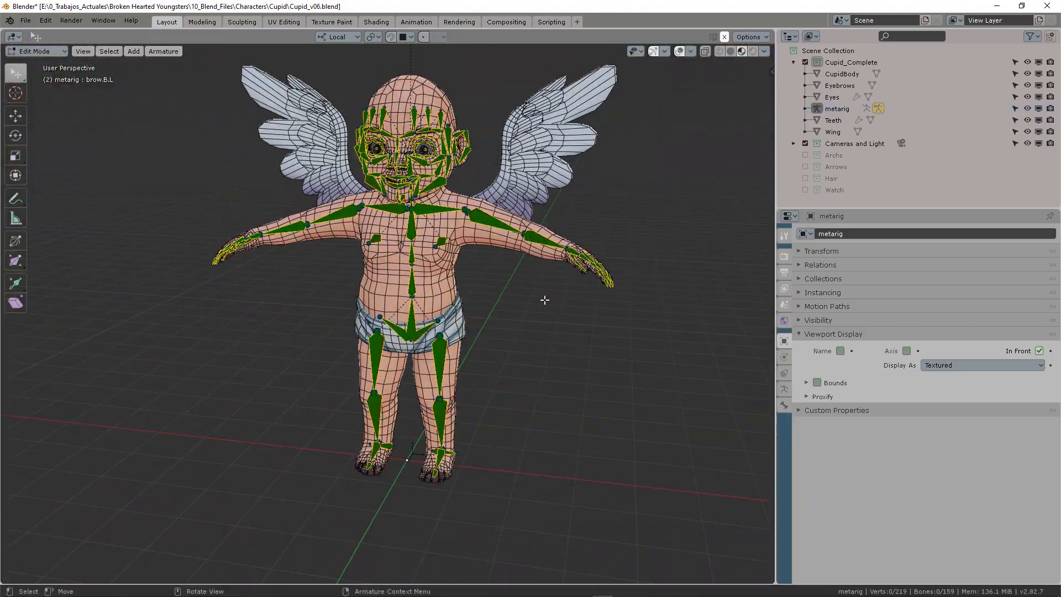
Step: Return to Object Mode, generate the control rig from the metarig, and select it
{"action": "key", "text": "Tab"}
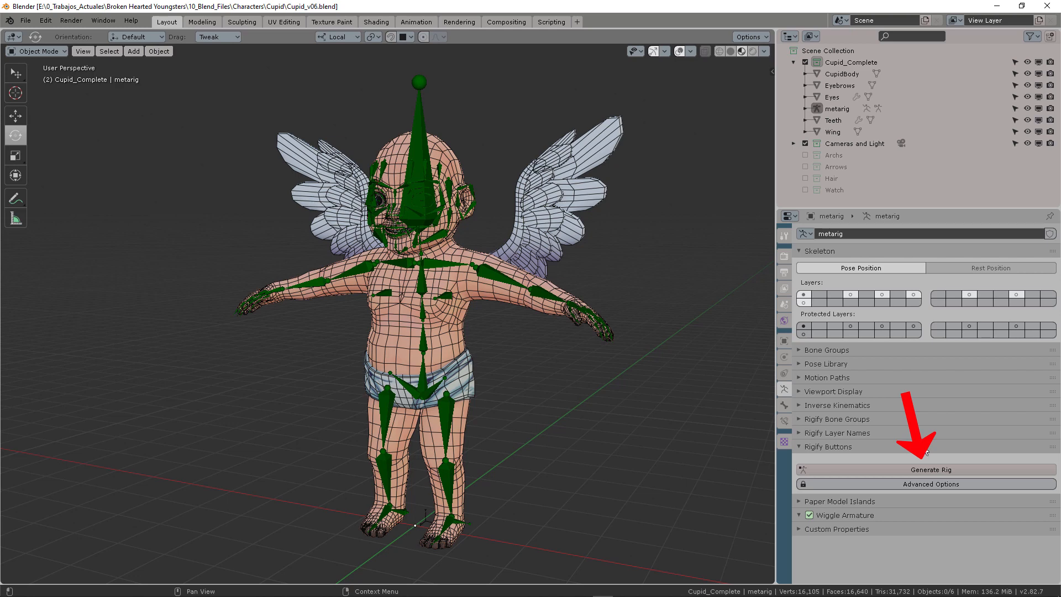
{"action": "mouse_move", "coordinate": [511, 411]}
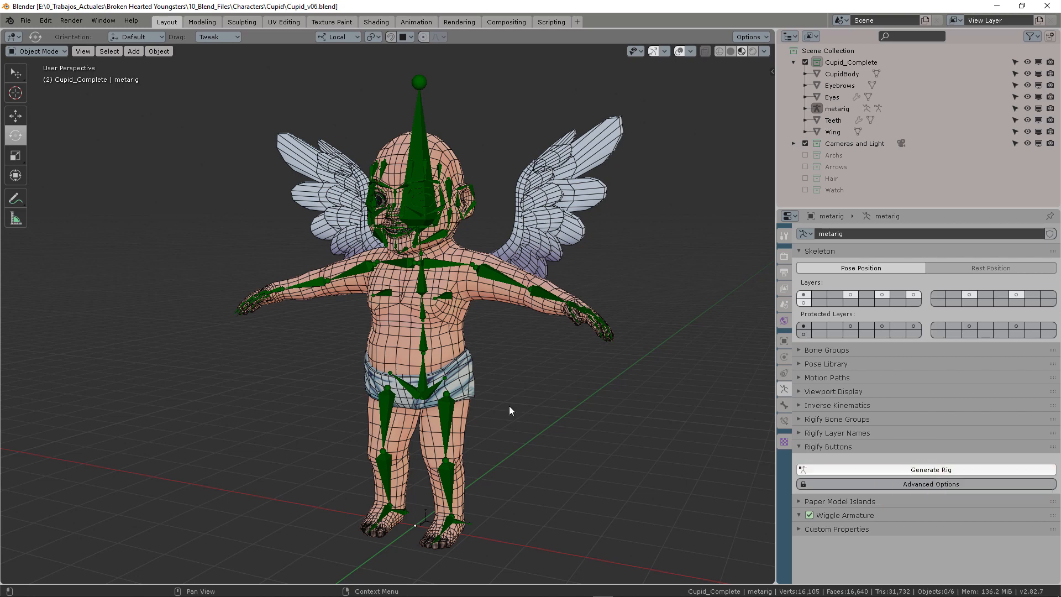
{"action": "left_click", "coordinate": [931, 470]}
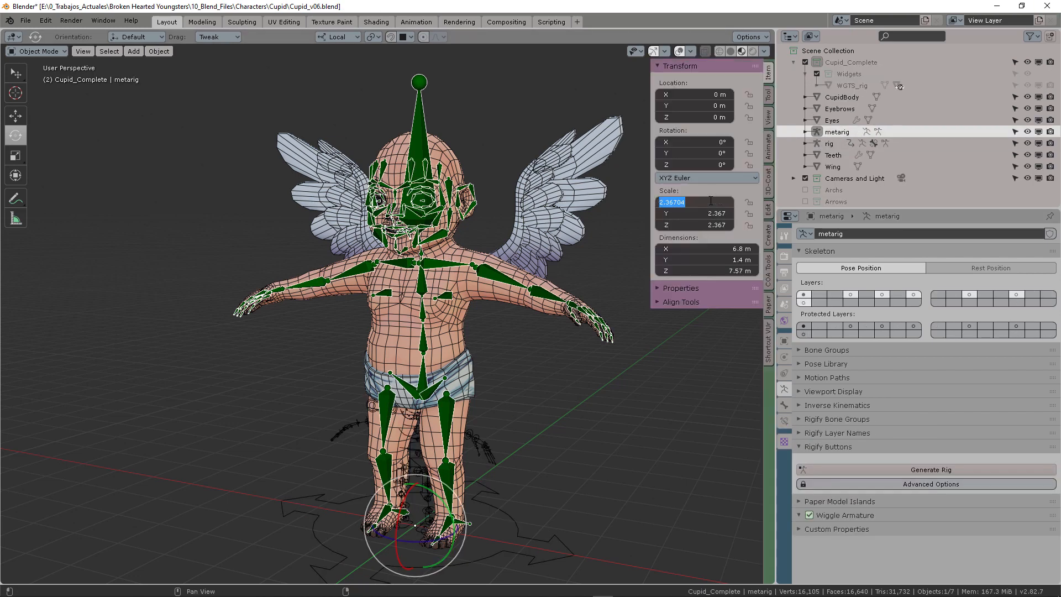
{"action": "left_click", "coordinate": [829, 143]}
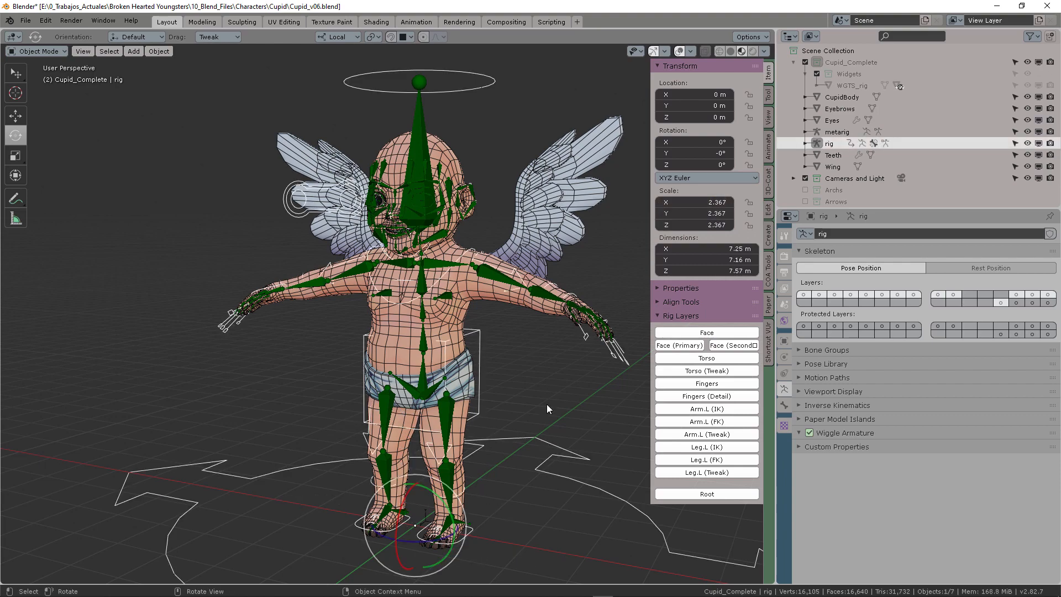
Step: Hide the metarig and enable the Archs collection to show the bows
{"action": "left_click", "coordinate": [835, 391]}
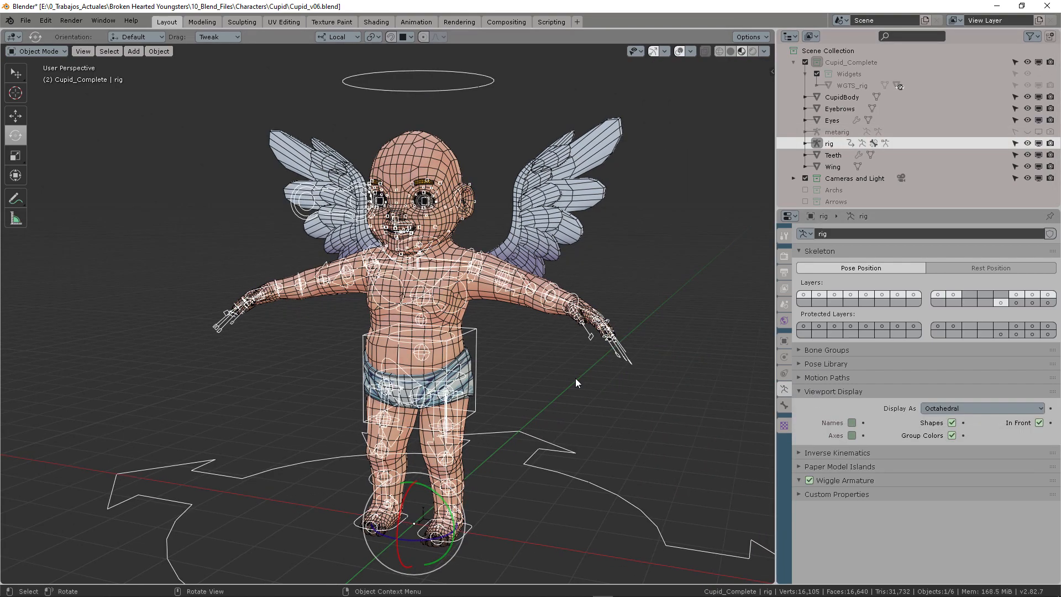
{"action": "key", "text": "n"}
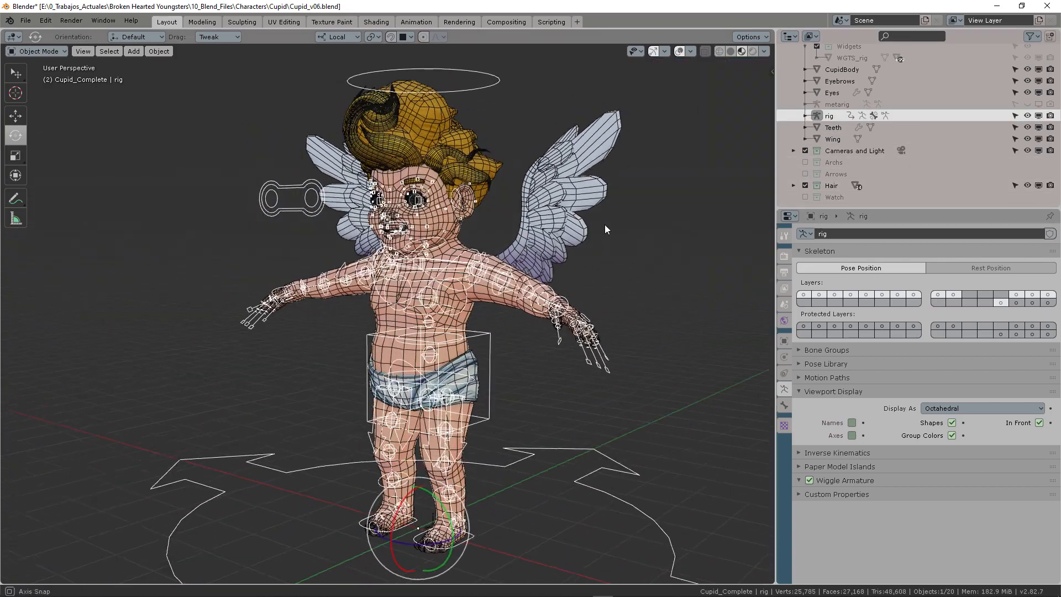
{"action": "left_click", "coordinate": [842, 69]}
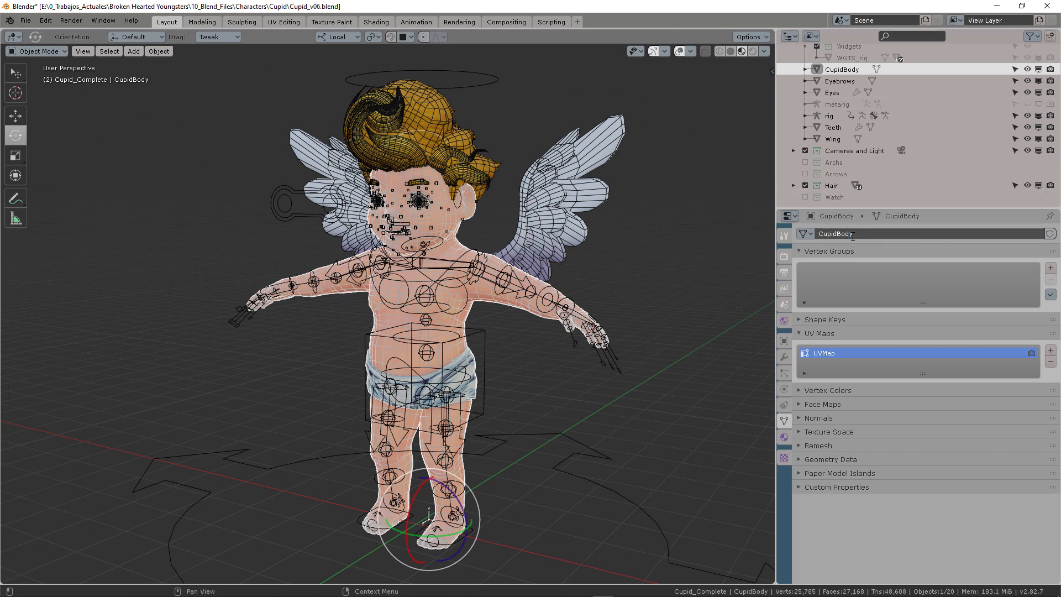
{"action": "left_click", "coordinate": [832, 127]}
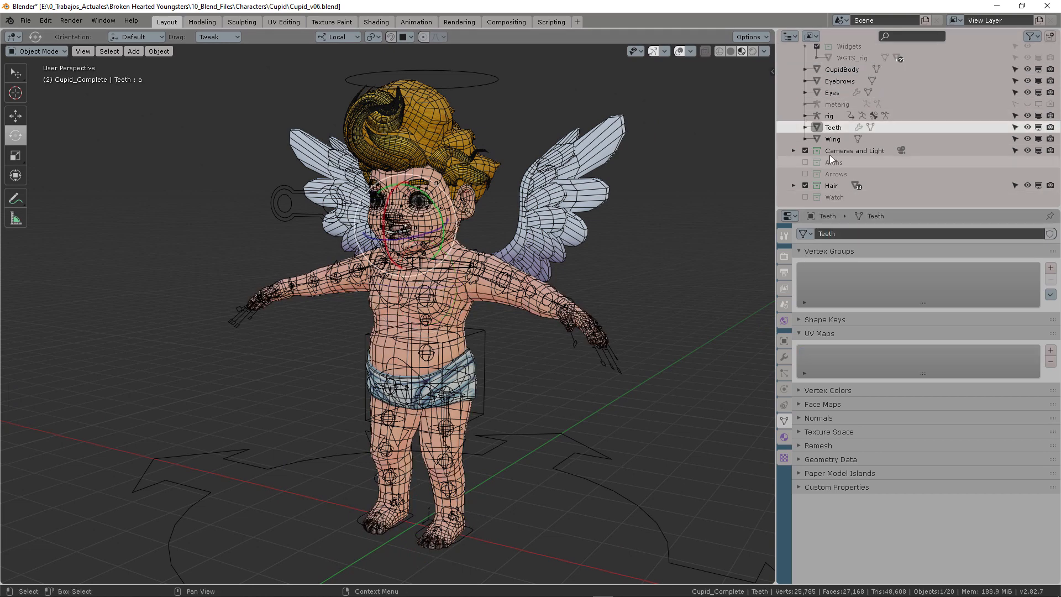
{"action": "left_click", "coordinate": [834, 139]}
{"action": "type", "text": "Woode"}
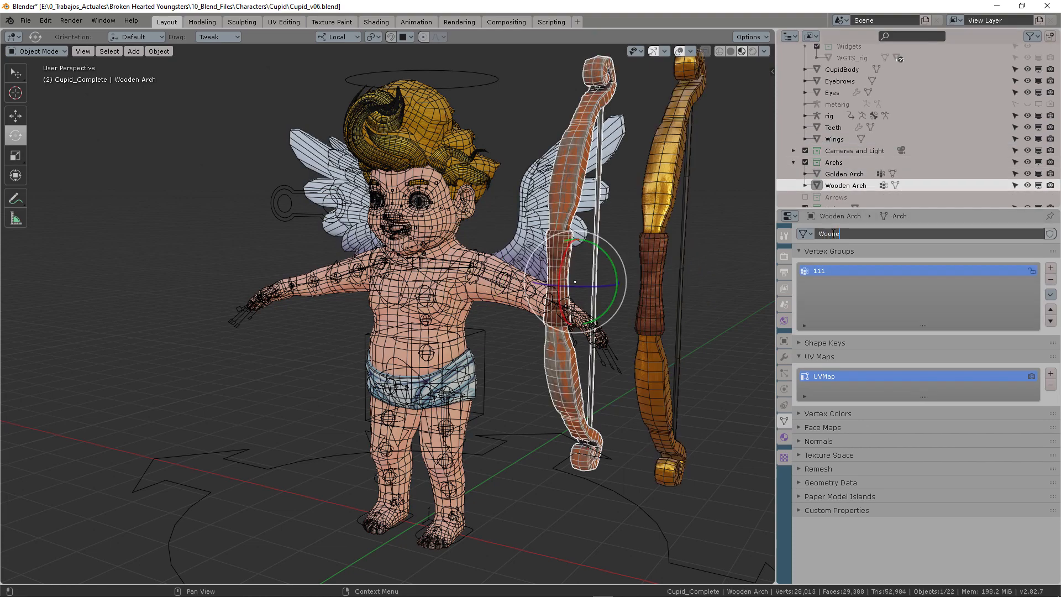
Step: Select the Eyes mesh, then CupidBody, to check for leftover modifiers
{"action": "left_click", "coordinate": [832, 93]}
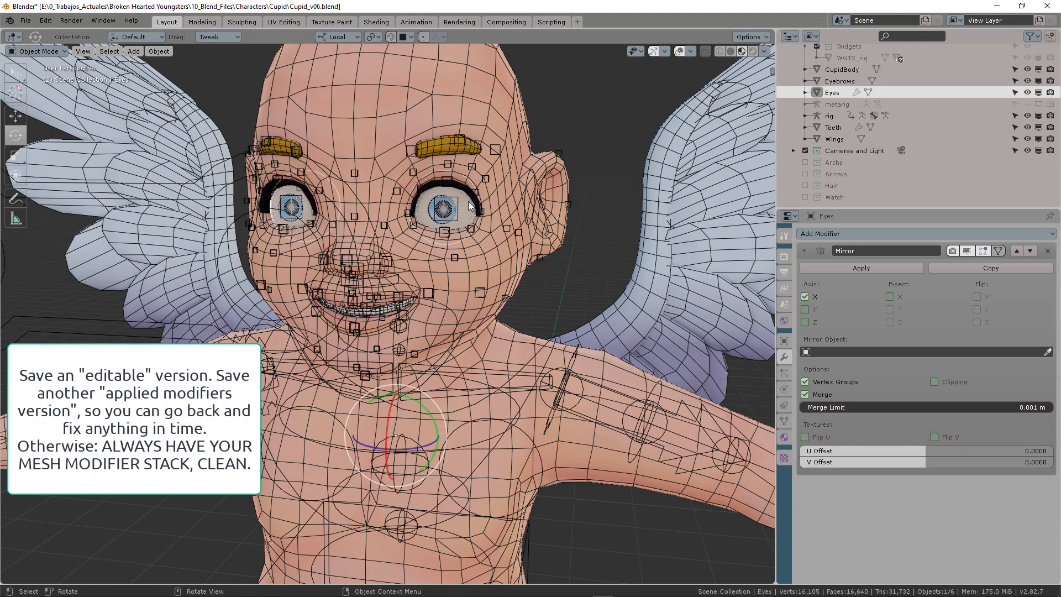
{"action": "left_click", "coordinate": [860, 268]}
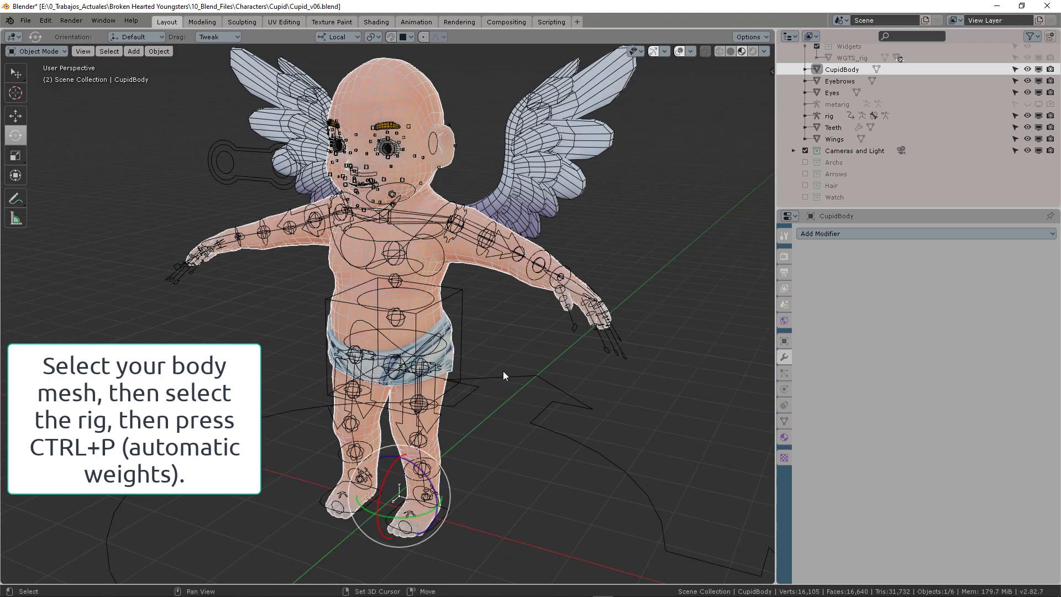
Step: Parent CupidBody to the rig with Armature Deform automatic weights, then enter Pose Mode
{"action": "key", "text": "ctrl+p"}
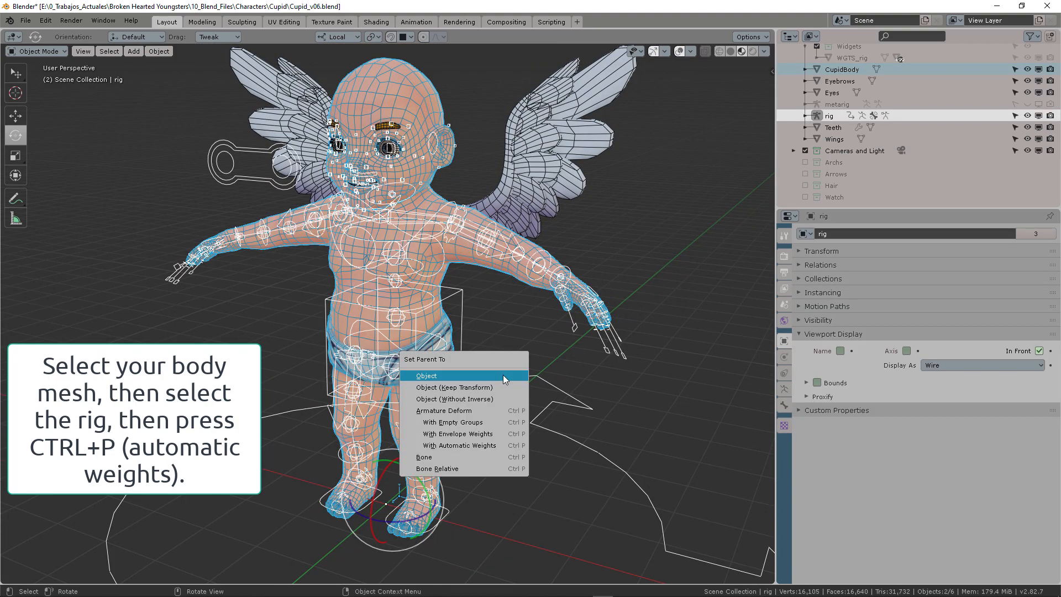
{"action": "mouse_move", "coordinate": [474, 445]}
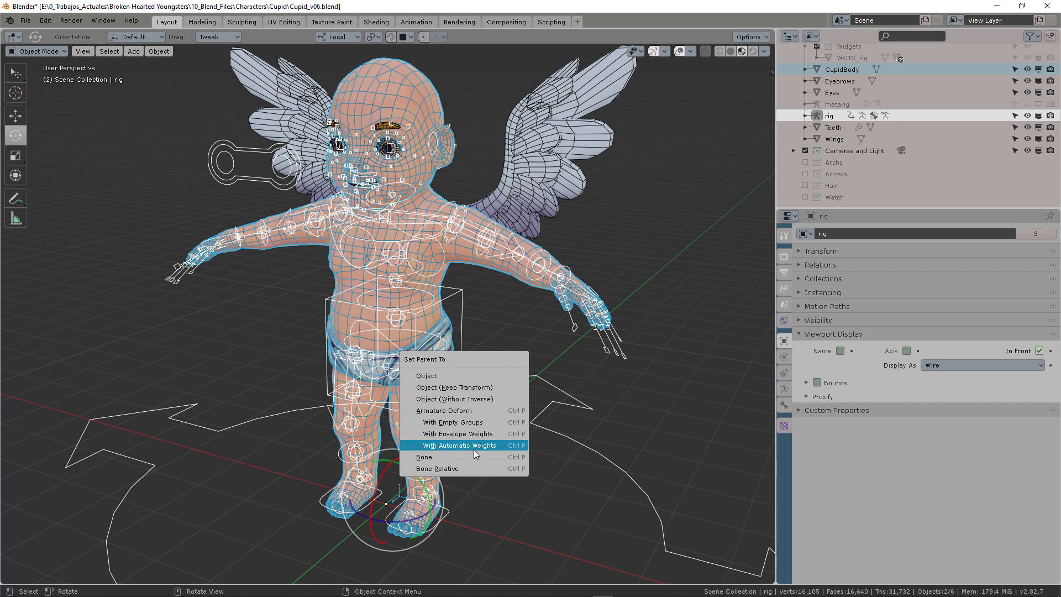
{"action": "left_click", "coordinate": [461, 444]}
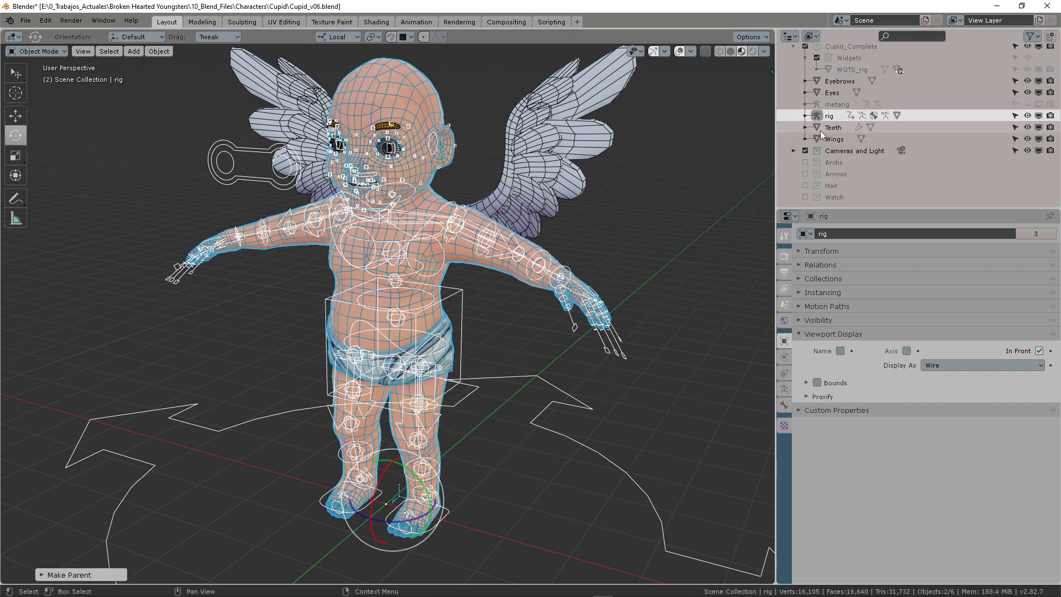
{"action": "mouse_move", "coordinate": [869, 132]}
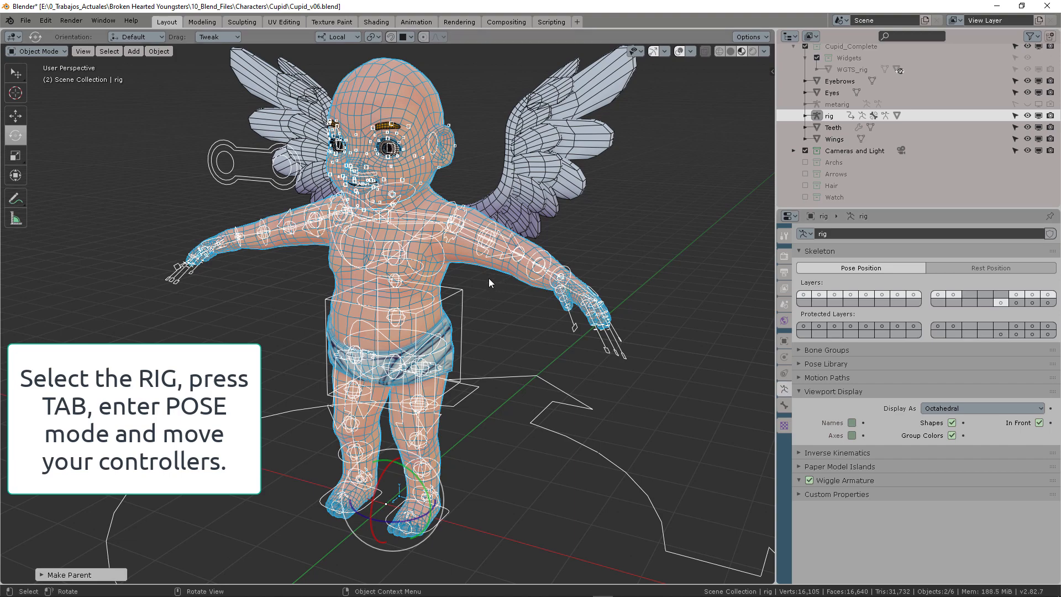
{"action": "key", "text": "Tab"}
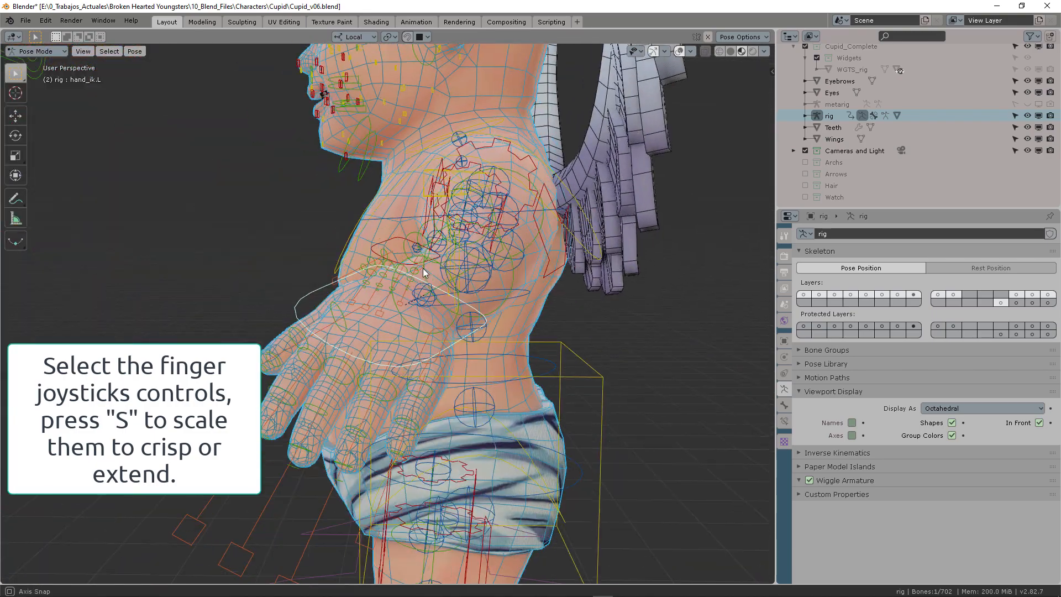
Step: Scale the finger controls to curl Cupid's fingers
{"action": "key", "text": "s"}
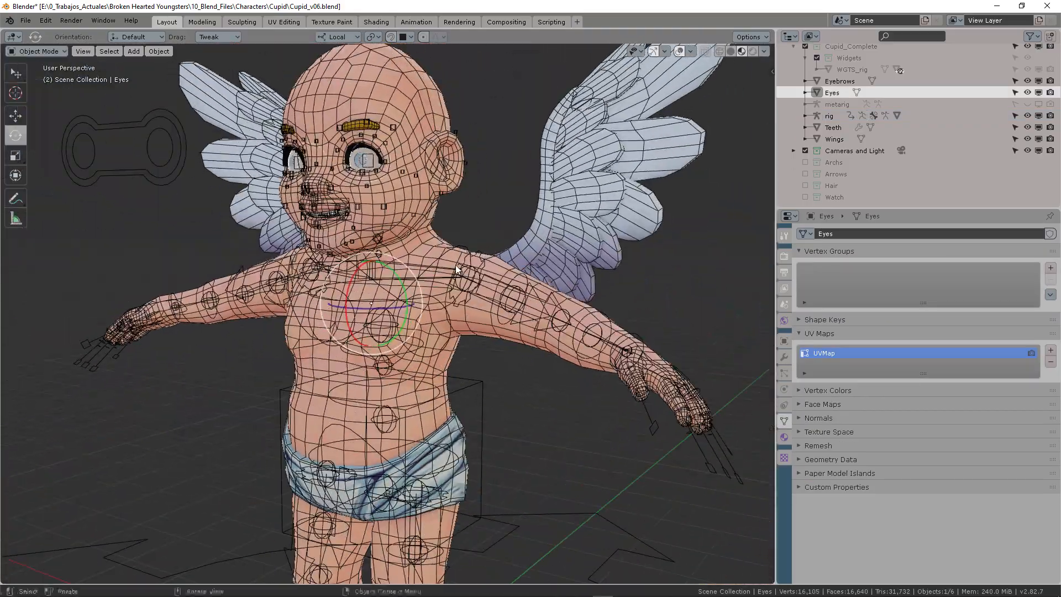
Step: Select the rig armature from the Outliner and viewport
{"action": "left_click", "coordinate": [829, 115]}
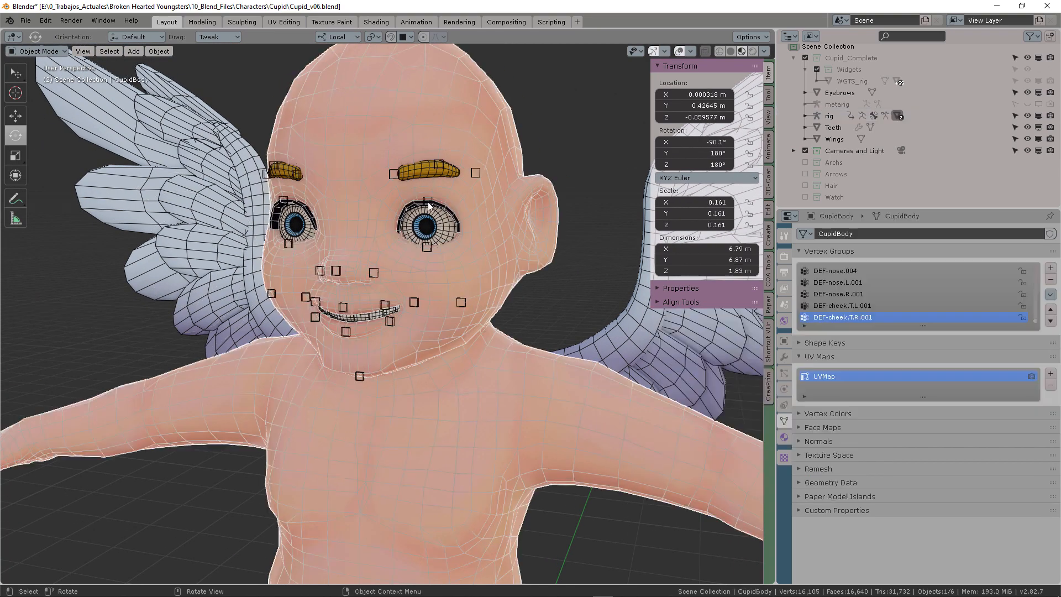
{"action": "left_click", "coordinate": [391, 37]}
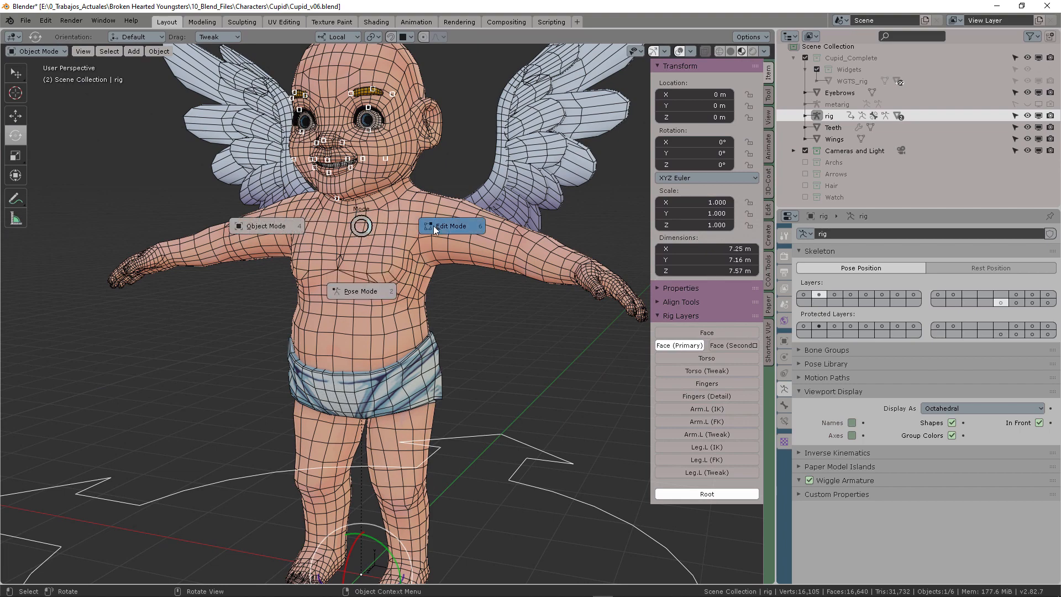
Step: Switch the rig into Edit Mode and display another bone layer
{"action": "left_click", "coordinate": [449, 225]}
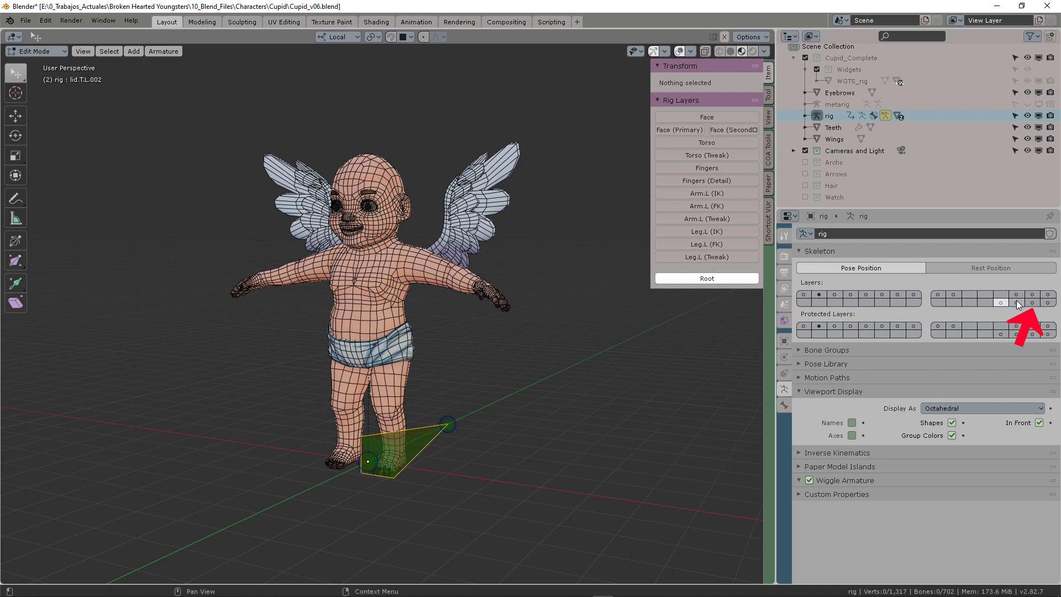
{"action": "left_click", "coordinate": [1034, 302]}
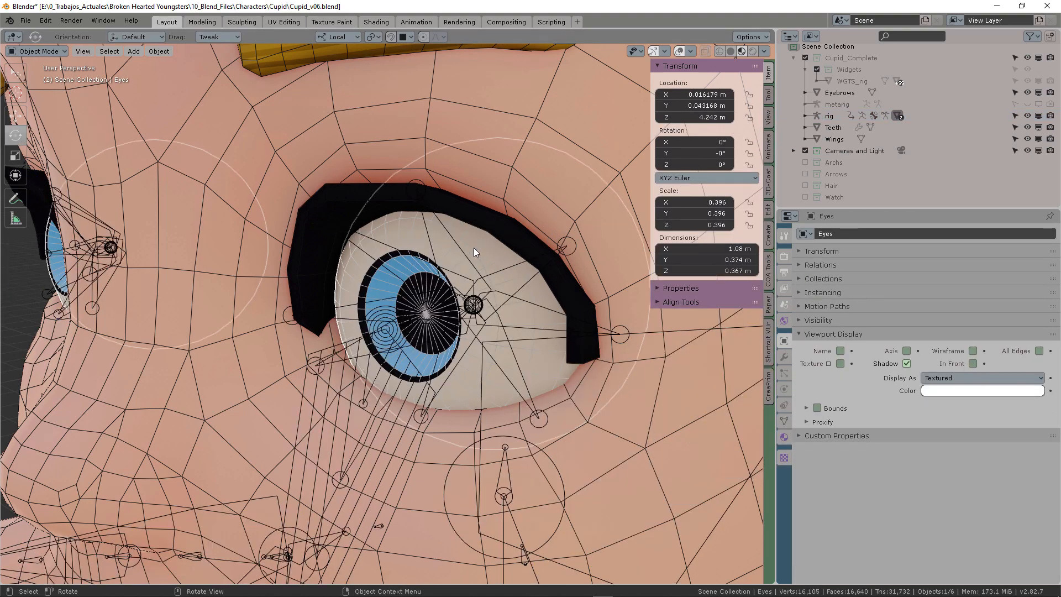
Step: In Edit Mode, select one eyeball and delete all unlocked vertex groups
{"action": "key", "text": "Tab"}
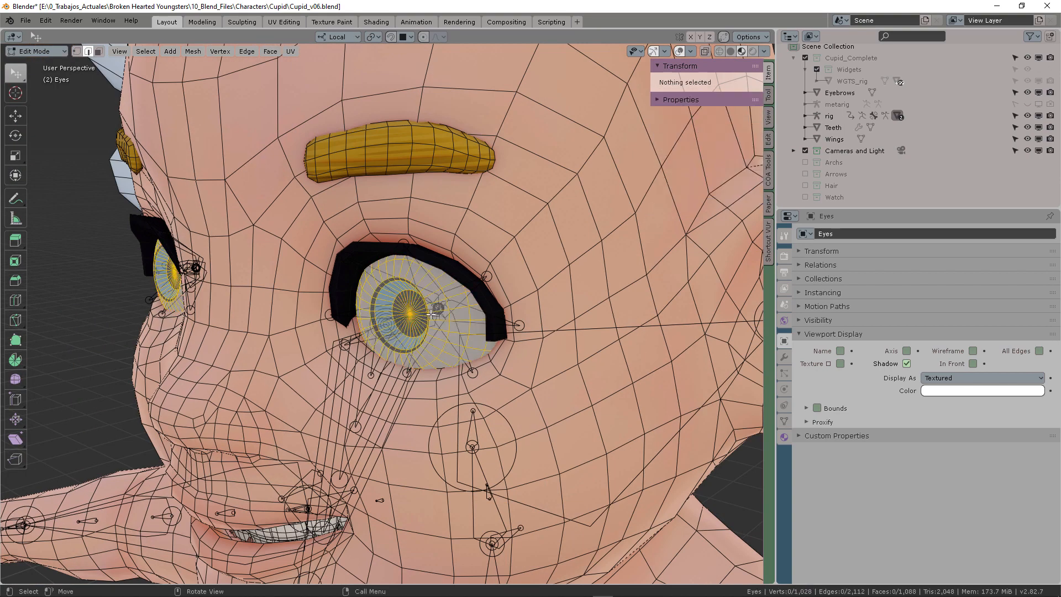
{"action": "left_click", "coordinate": [395, 310]}
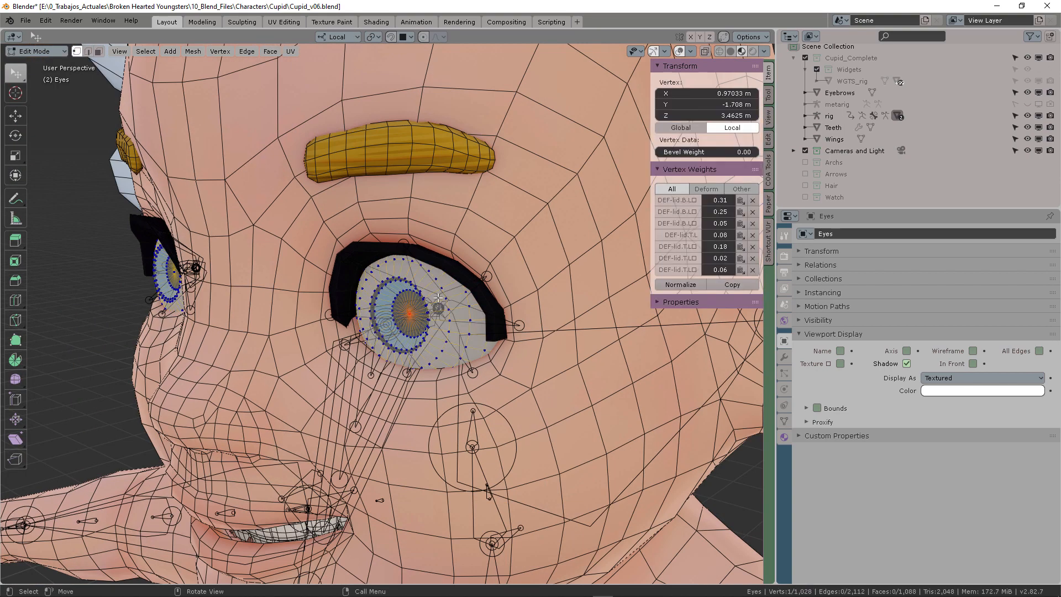
{"action": "key", "text": "l"}
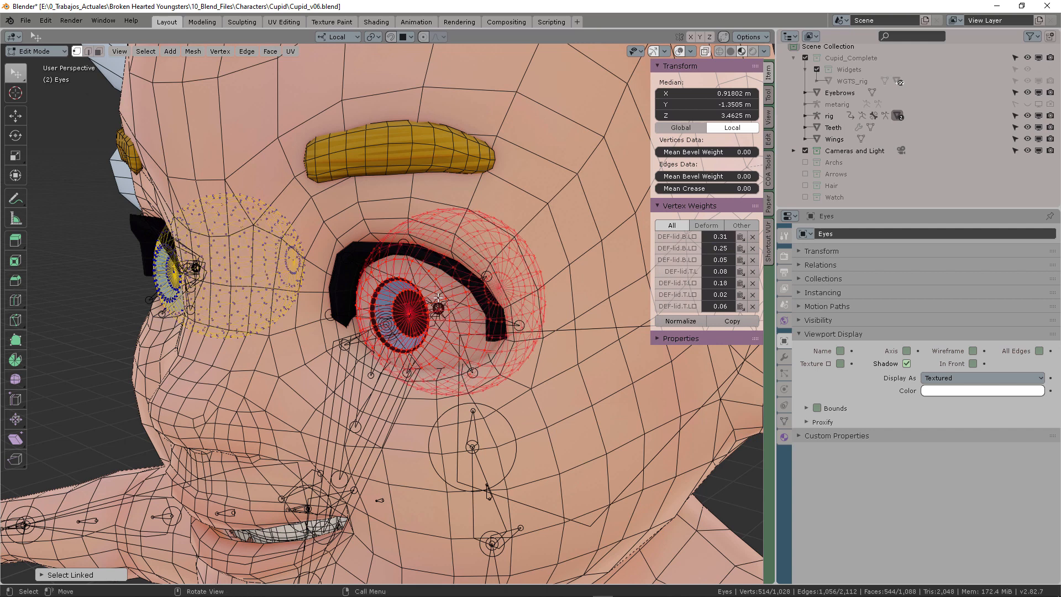
{"action": "mouse_move", "coordinate": [704, 390]}
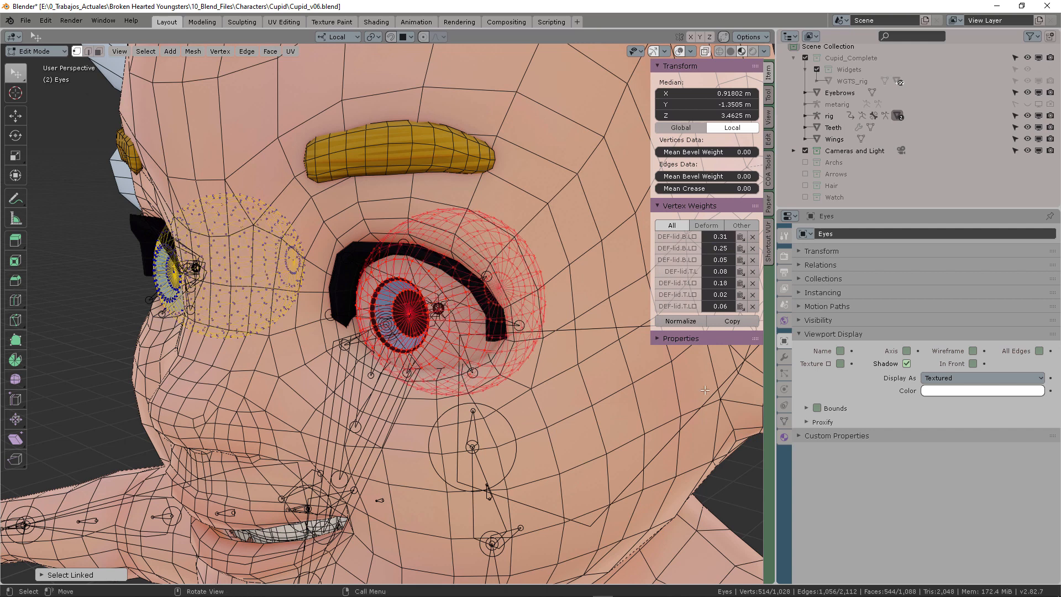
{"action": "left_click", "coordinate": [784, 340]}
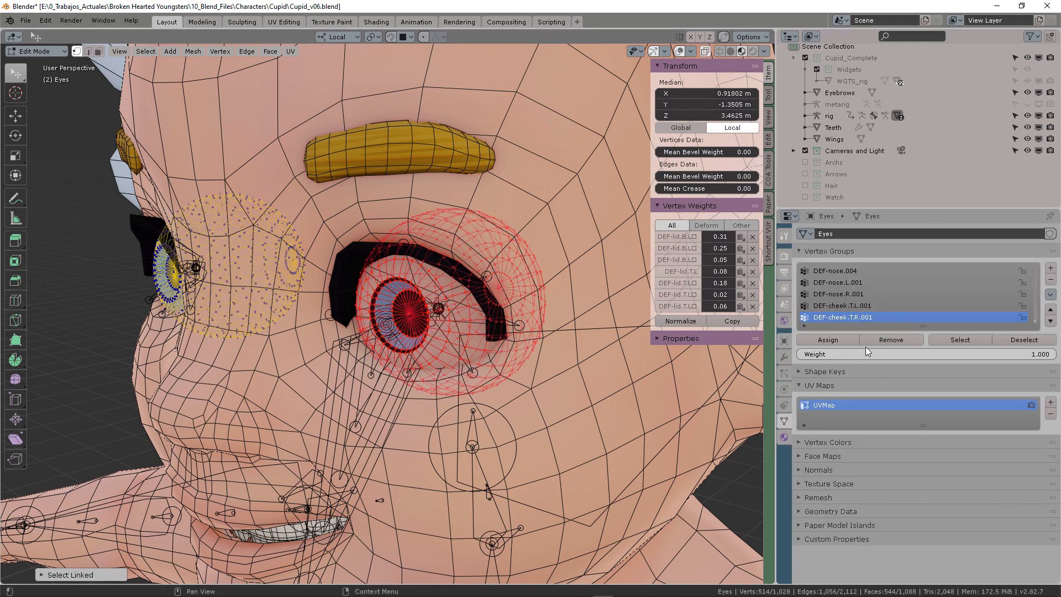
{"action": "mouse_move", "coordinate": [1054, 269]}
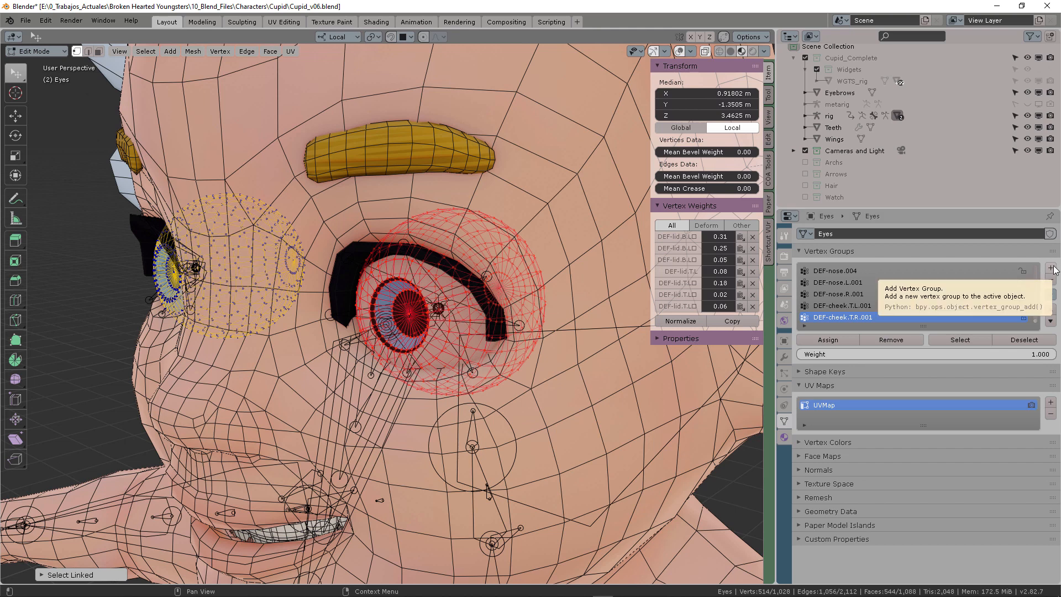
{"action": "mouse_move", "coordinate": [1037, 323]}
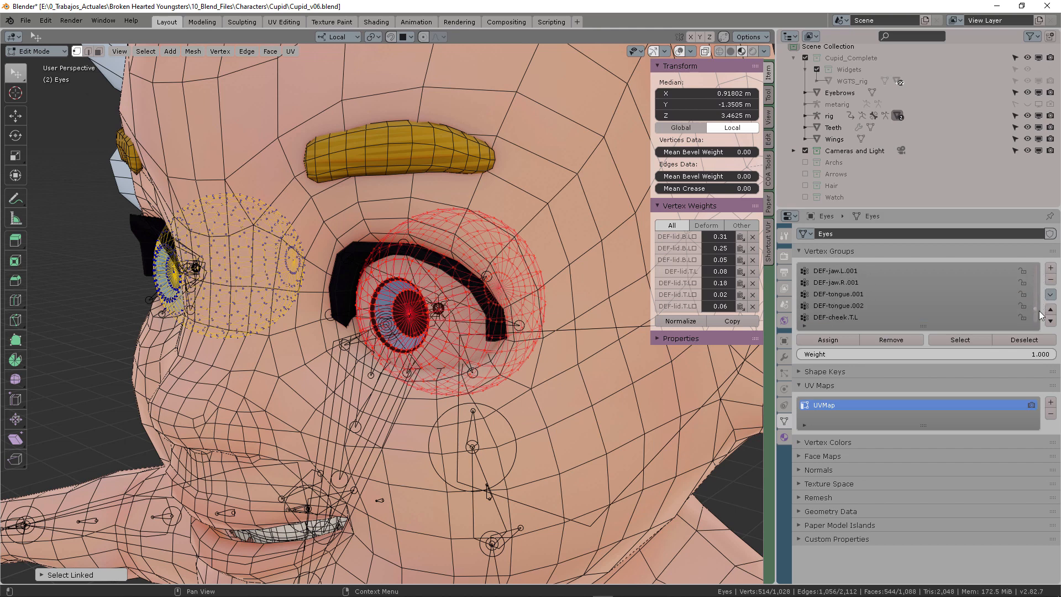
{"action": "left_click", "coordinate": [1051, 295]}
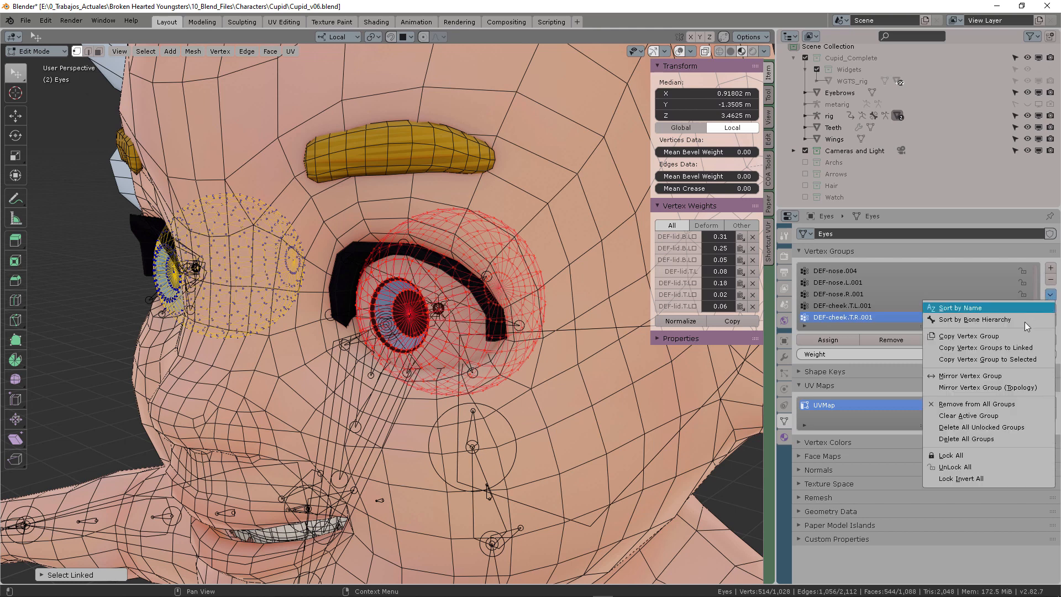
{"action": "mouse_move", "coordinate": [971, 427]}
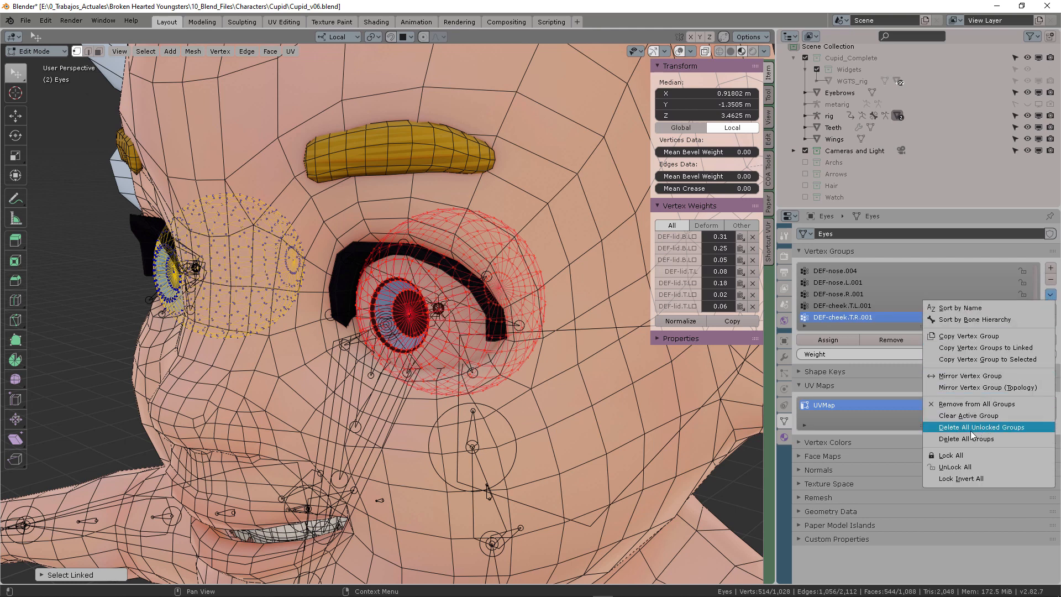
{"action": "left_click", "coordinate": [980, 427]}
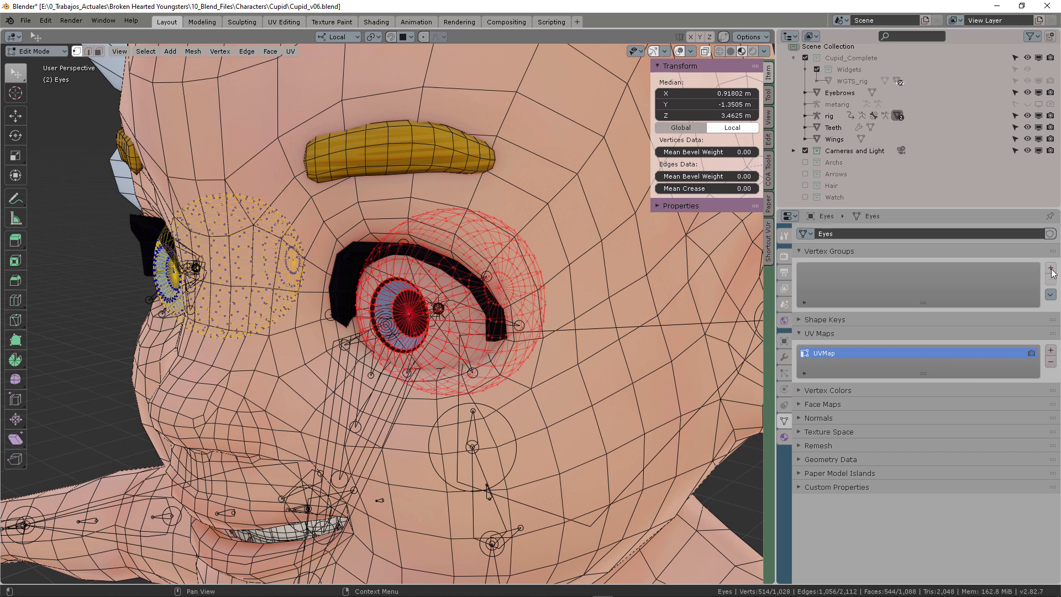
Step: Add vertex group MCH-eye.L and assign the selected eyeball at full weight
{"action": "left_click", "coordinate": [1051, 268]}
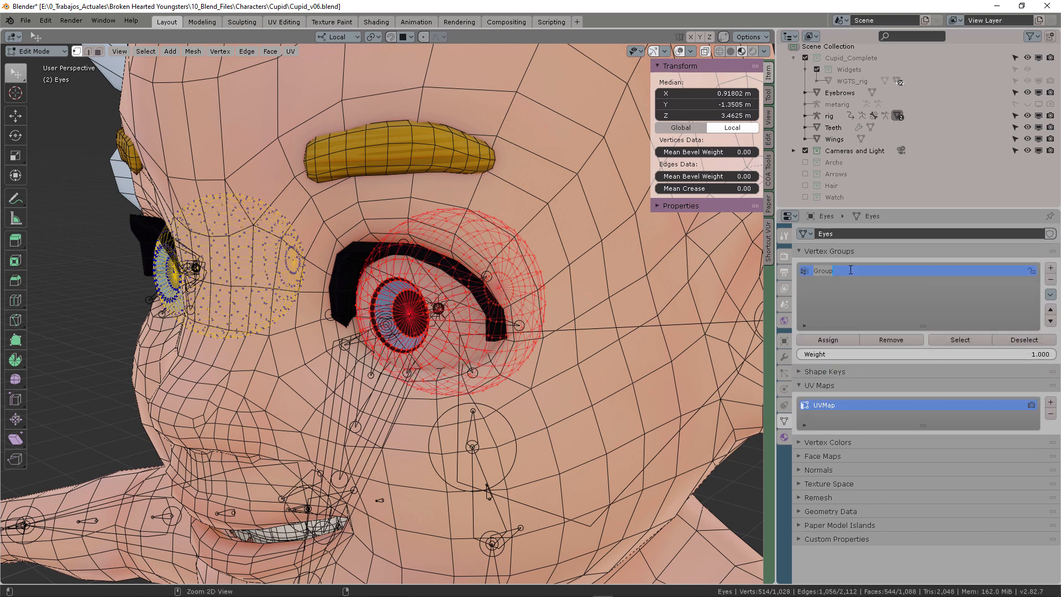
{"action": "type", "text": "MCH-eye.L"}
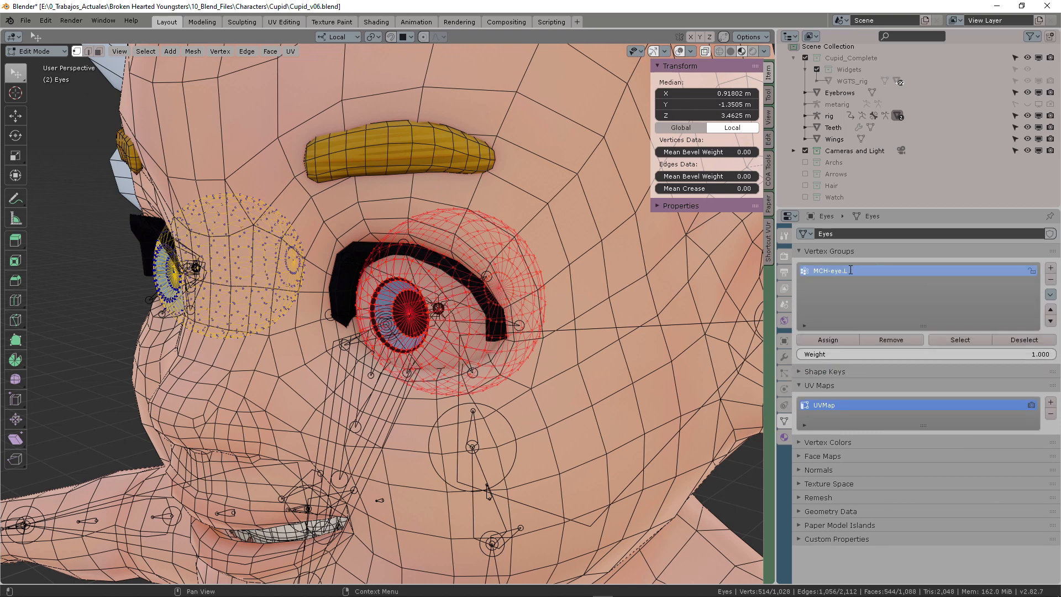
{"action": "left_click", "coordinate": [920, 353]}
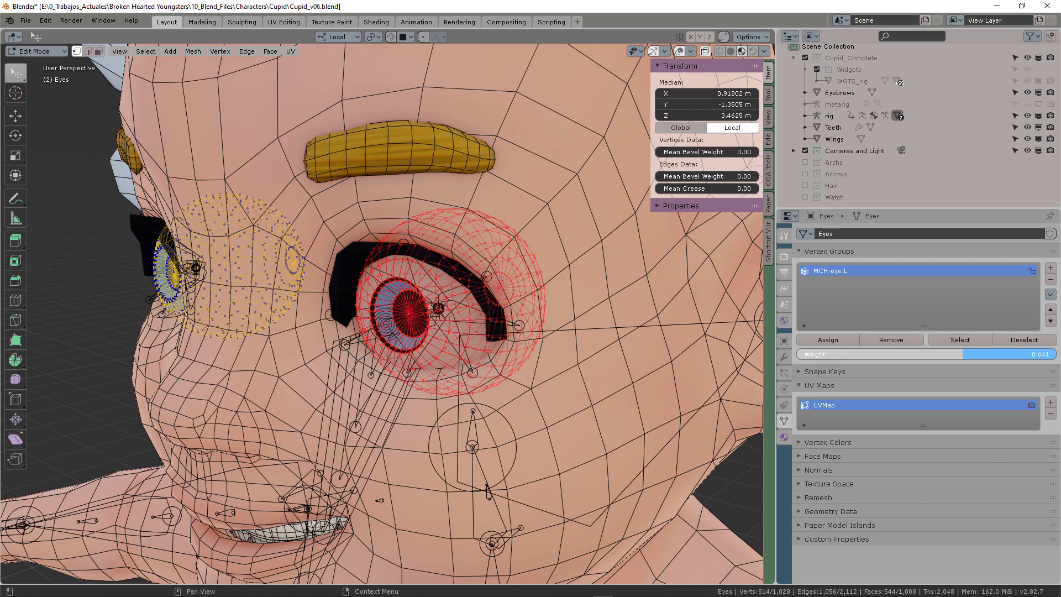
{"action": "left_click", "coordinate": [826, 340]}
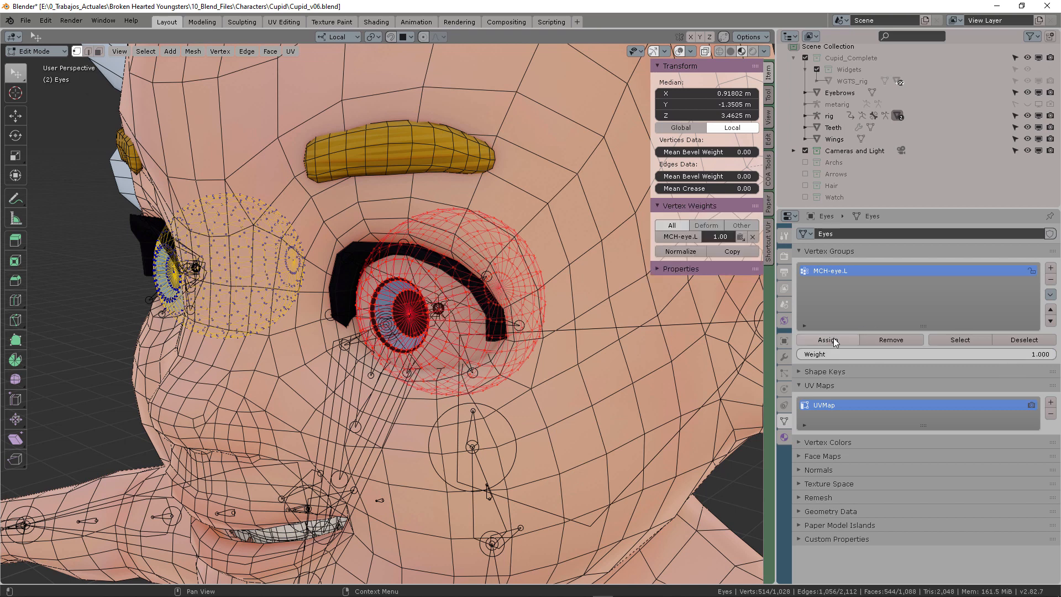
{"action": "left_click", "coordinate": [826, 340]}
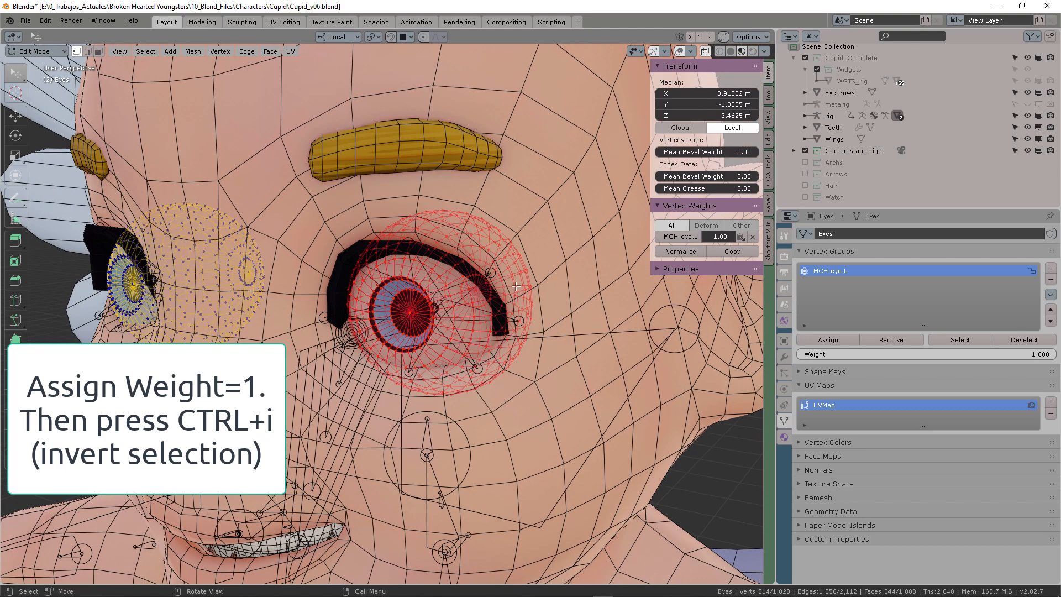
Step: Invert the selection to the other eyeball and add vertex group MCH-eye.R
{"action": "key", "text": "ctrl+i"}
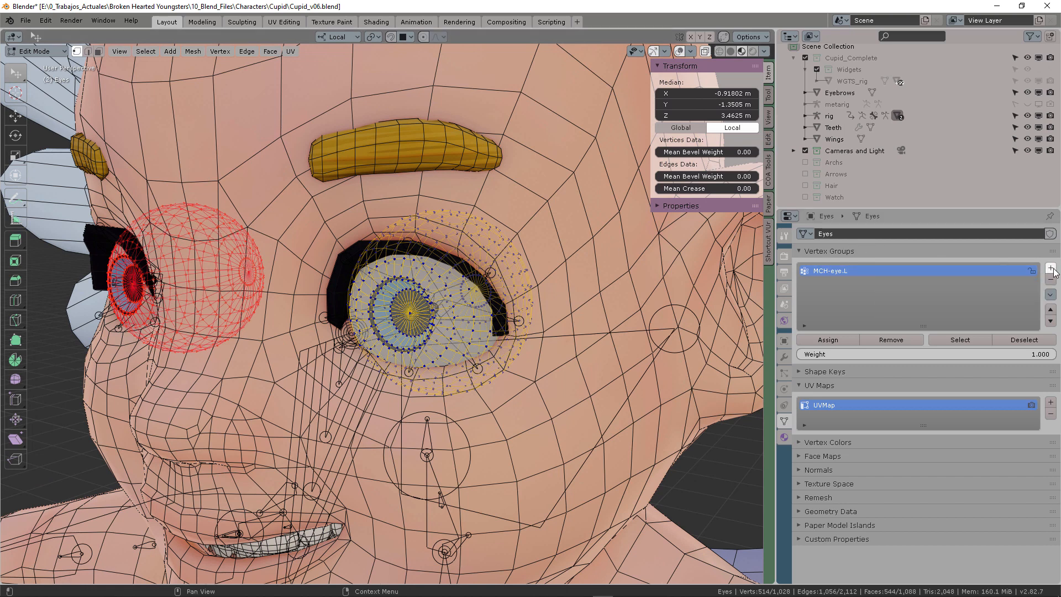
{"action": "left_click", "coordinate": [1049, 267]}
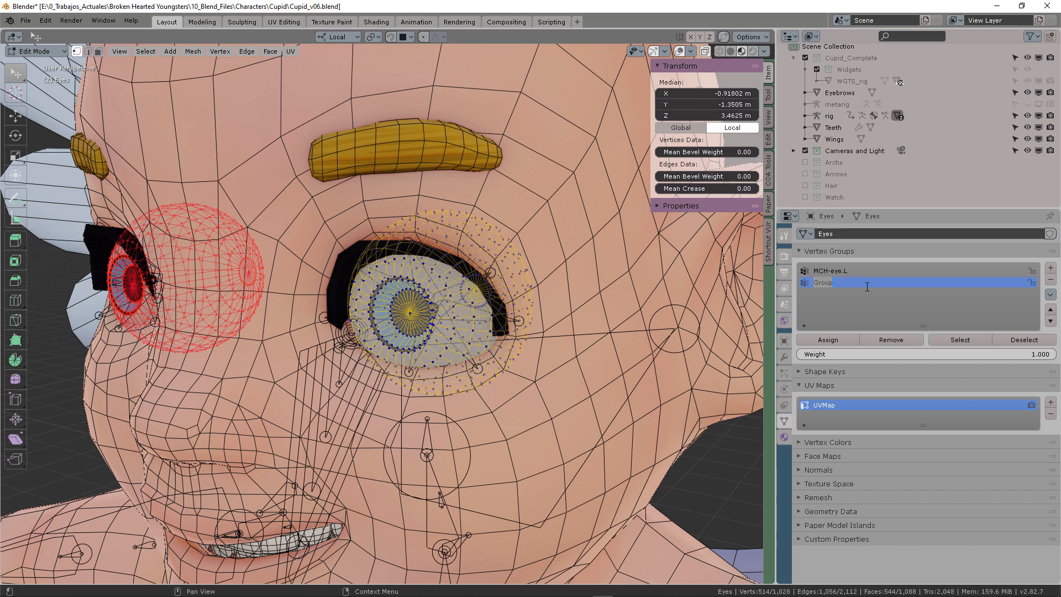
{"action": "type", "text": "MCH-eye.R"}
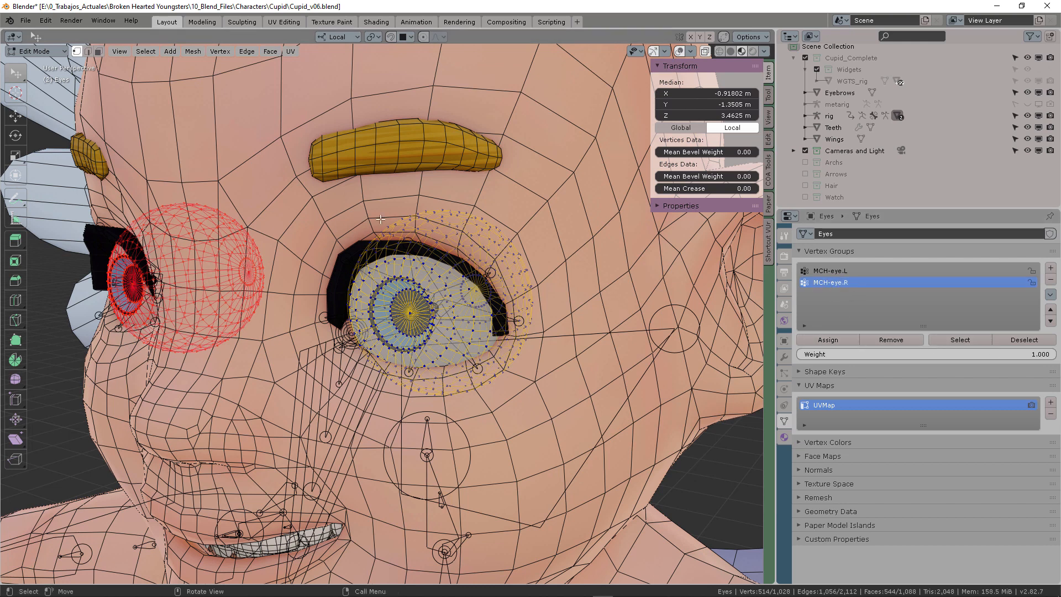
Step: Compare MCH-eye.L and MCH-eye.R weights in Material Preview, then return Eyes to Object Mode
{"action": "left_click", "coordinate": [37, 51]}
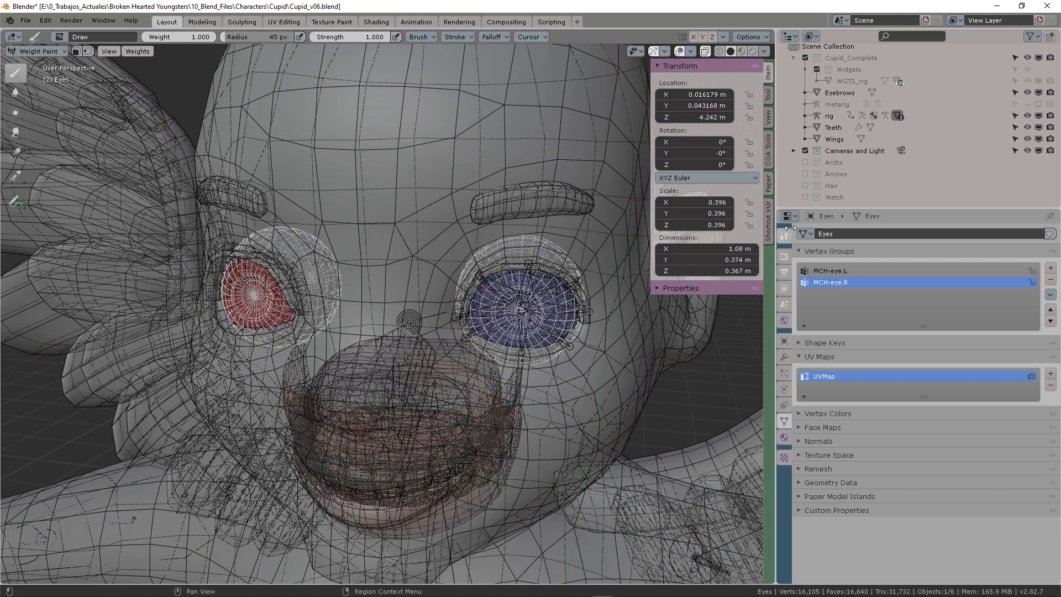
{"action": "left_click", "coordinate": [830, 271]}
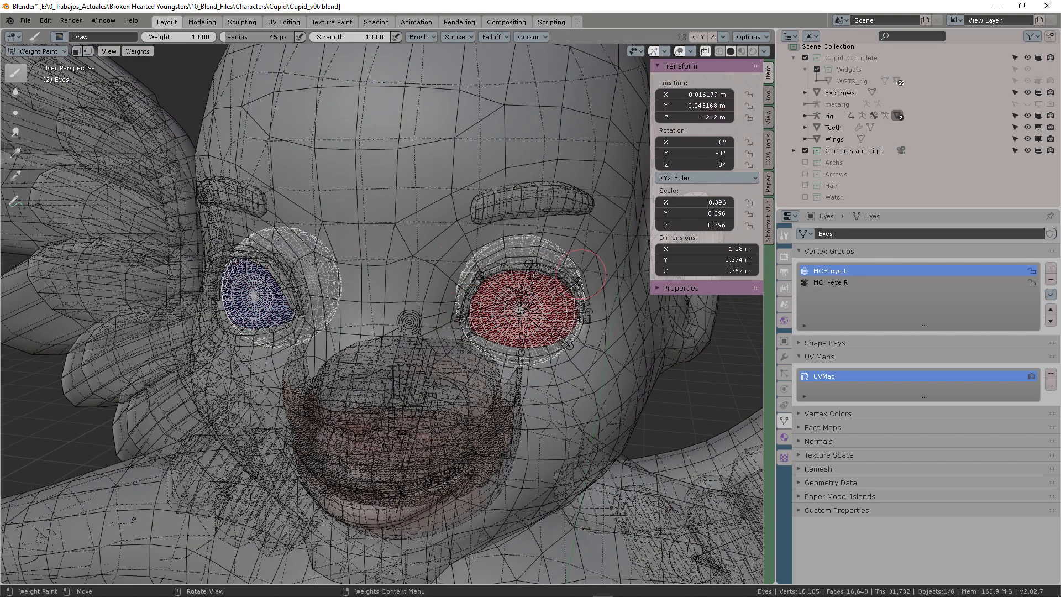
{"action": "left_click", "coordinate": [830, 282]}
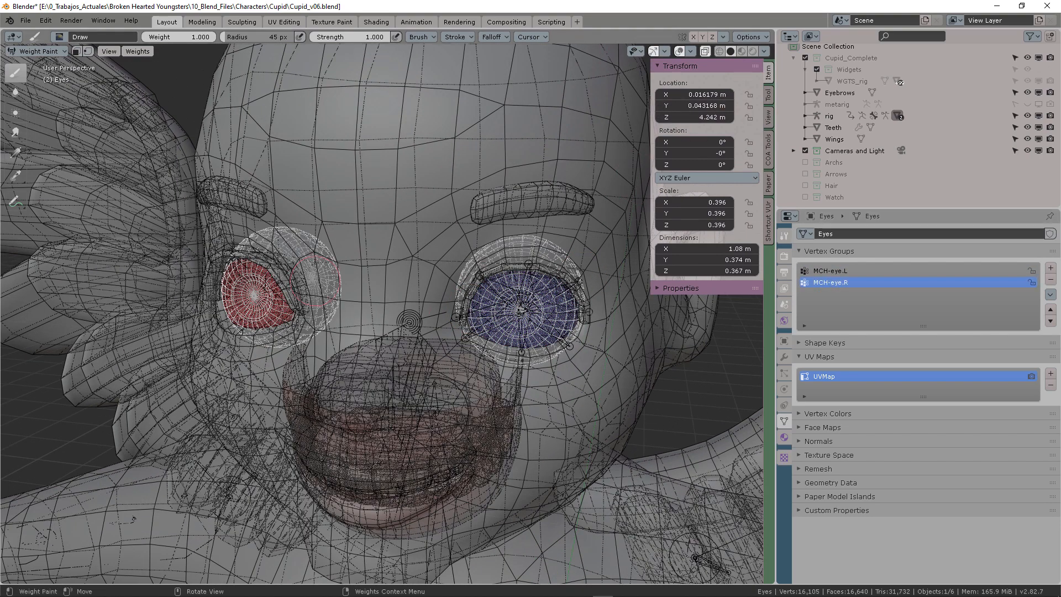
{"action": "left_click", "coordinate": [829, 270]}
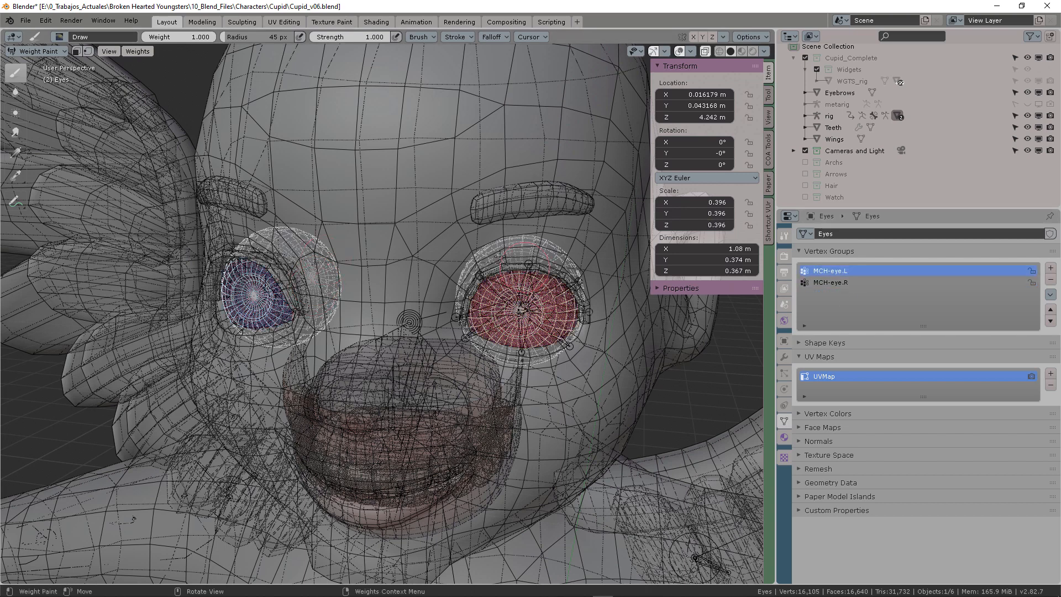
{"action": "left_click", "coordinate": [741, 51]}
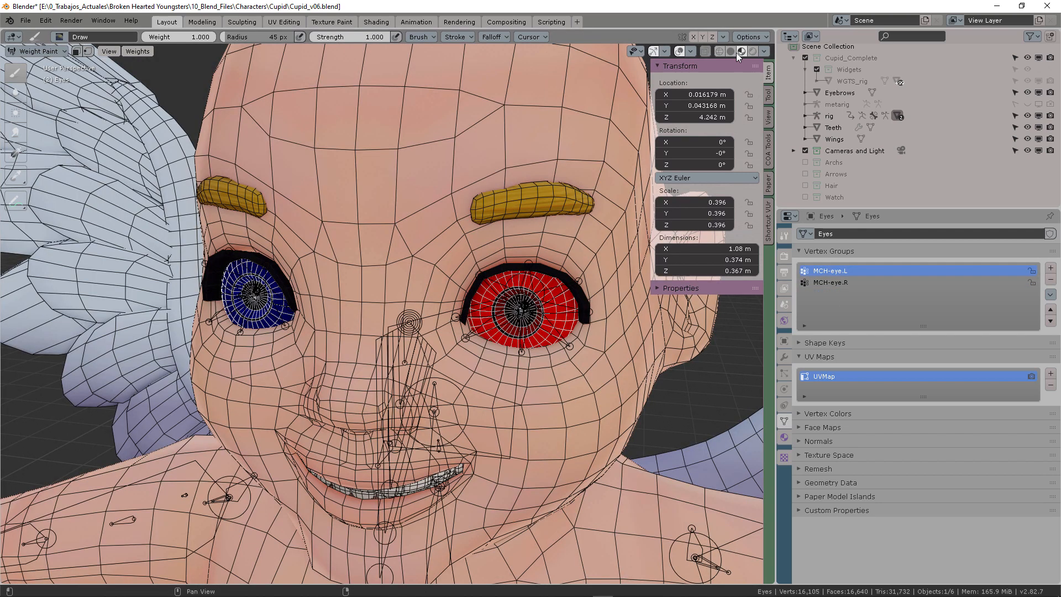
{"action": "left_click", "coordinate": [37, 51]}
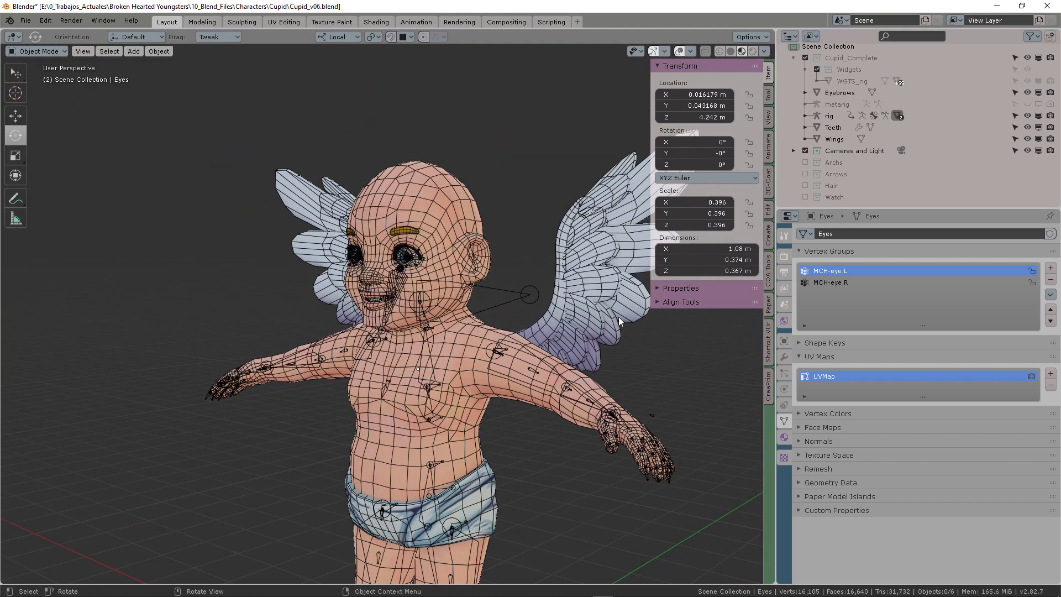
Step: Enable the Face and Face (Secondary) rig layers, then select the eyes control in Pose Mode
{"action": "scroll", "scroll_direction": "down", "scroll_amount": 3}
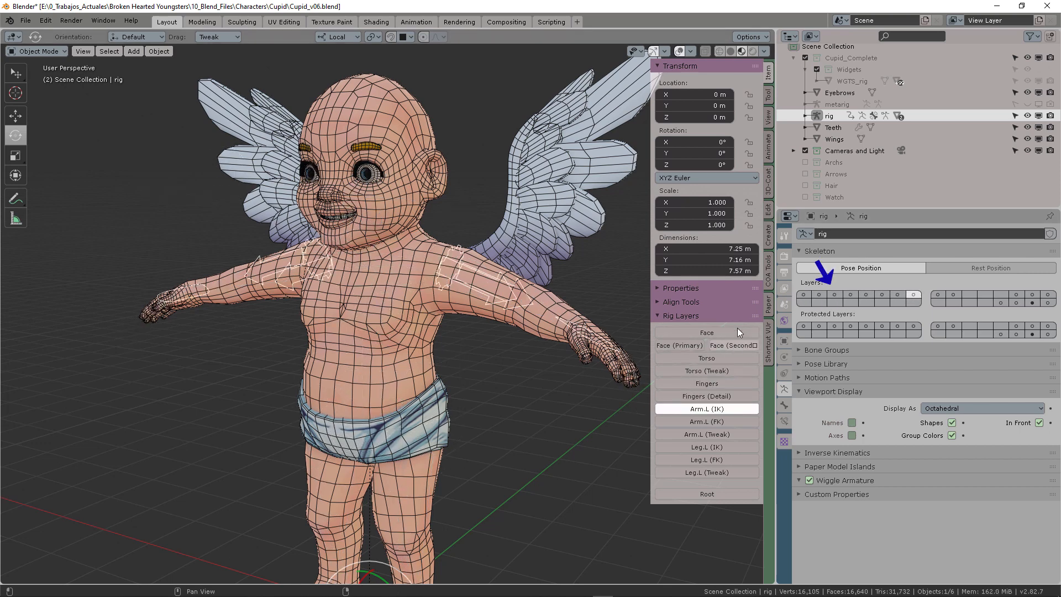
{"action": "left_click", "coordinate": [706, 332]}
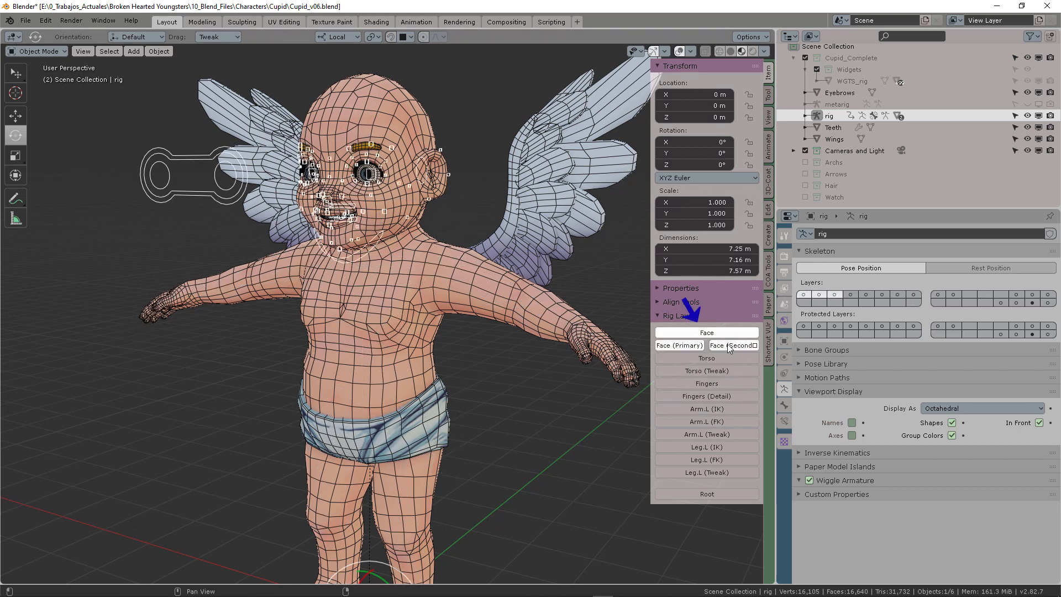
{"action": "left_click", "coordinate": [706, 370]}
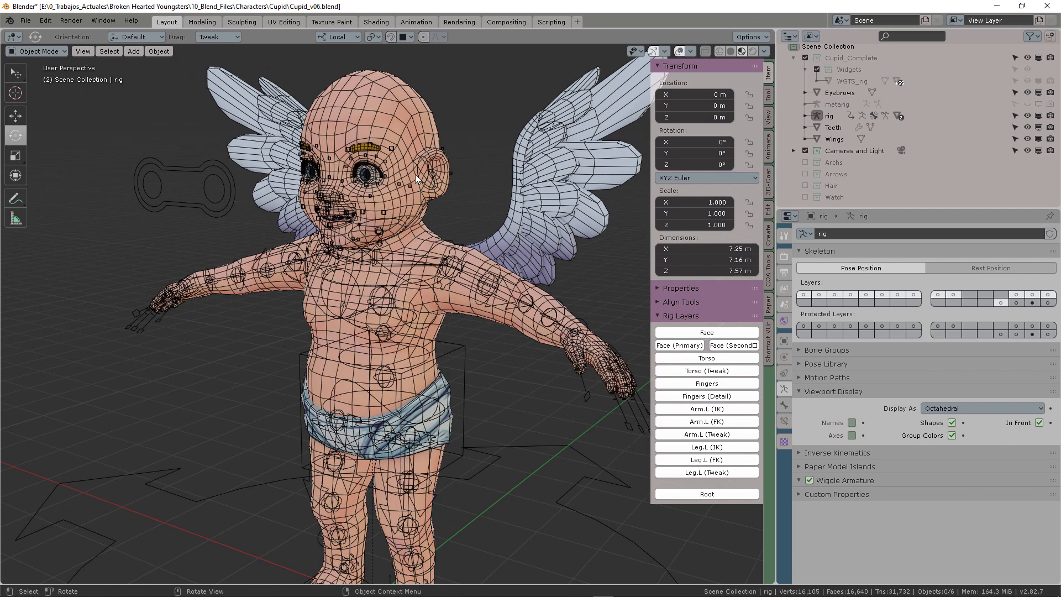
{"action": "left_click", "coordinate": [37, 51]}
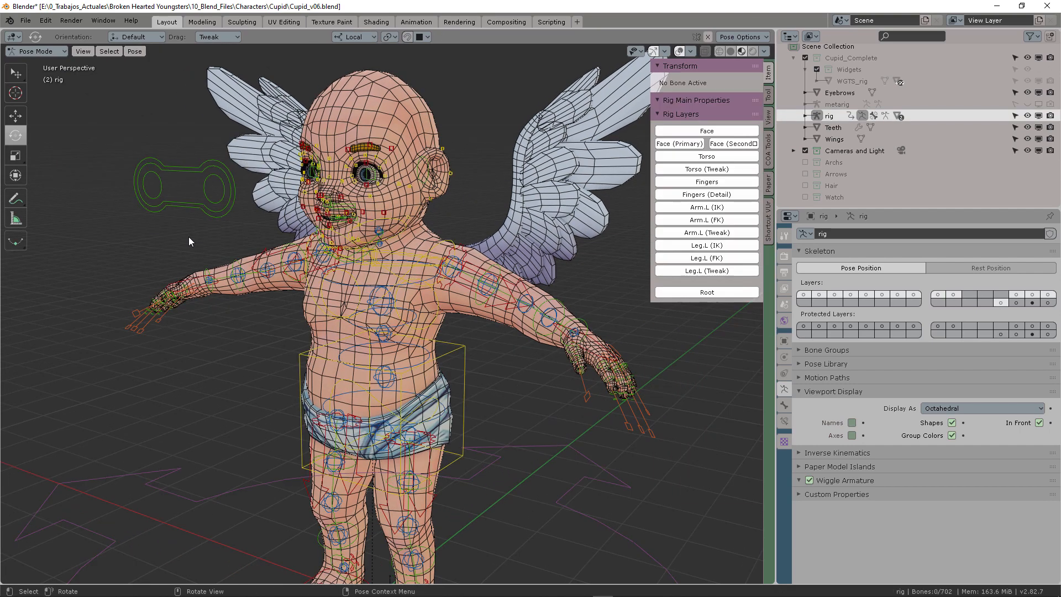
{"action": "left_click", "coordinate": [202, 163]}
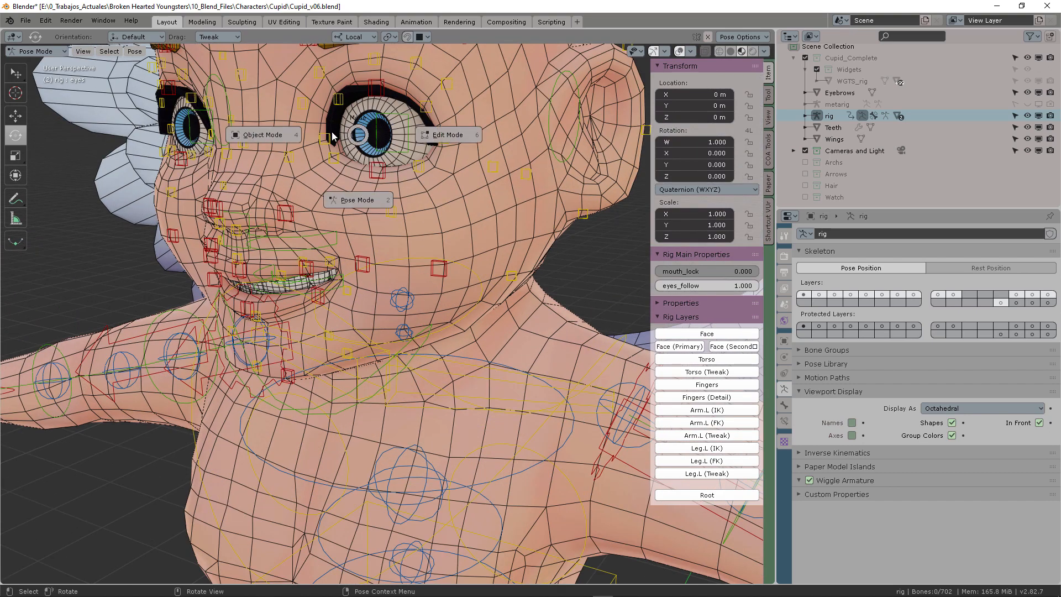
Step: Select the Eyes mesh in Object Mode and pick its MCH-eye.R vertex group
{"action": "left_click", "coordinate": [262, 134]}
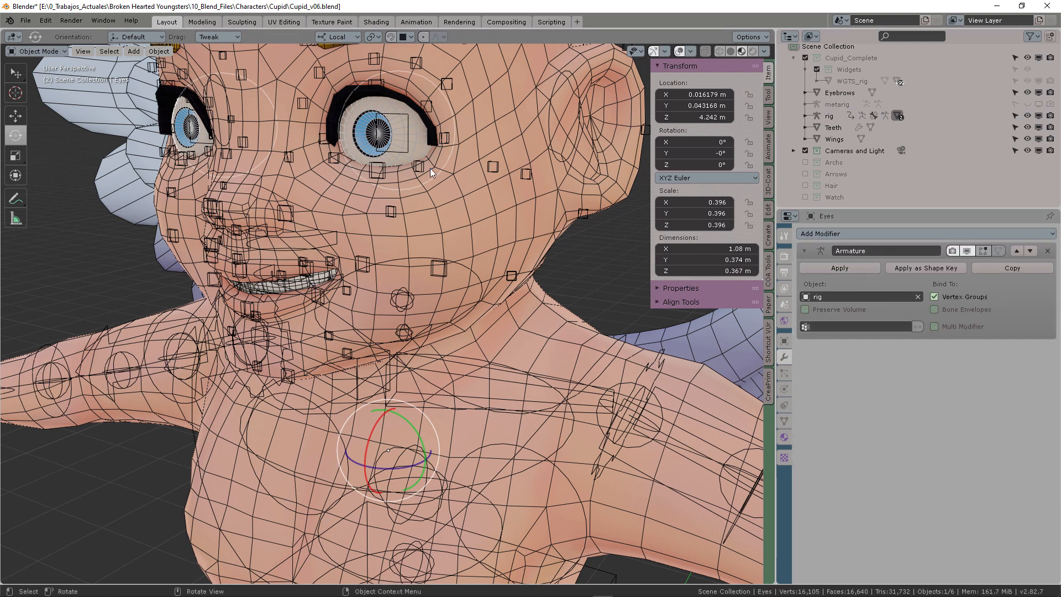
{"action": "left_click", "coordinate": [784, 421]}
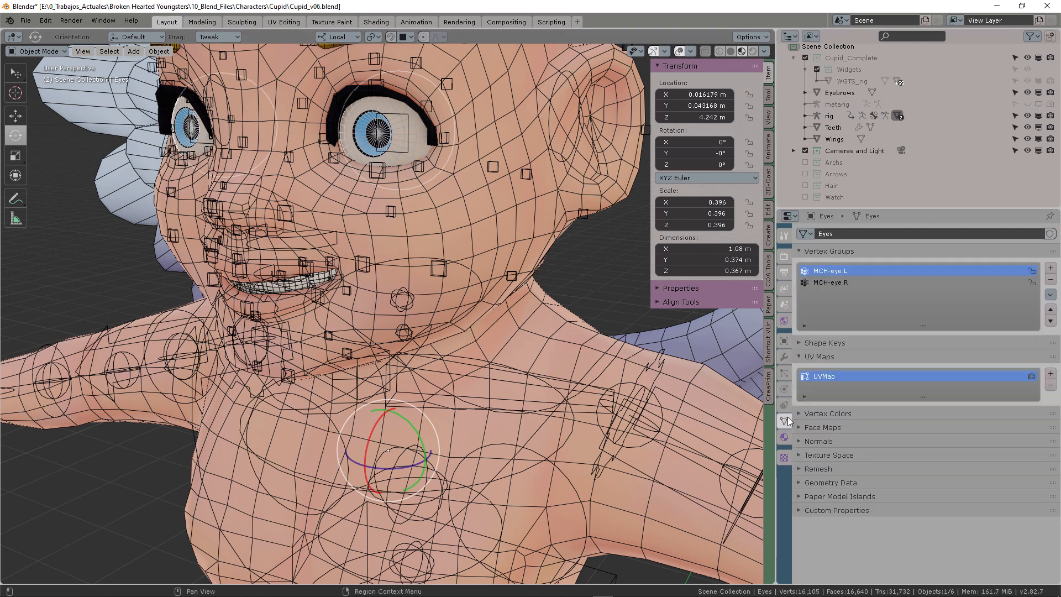
{"action": "left_click", "coordinate": [846, 282]}
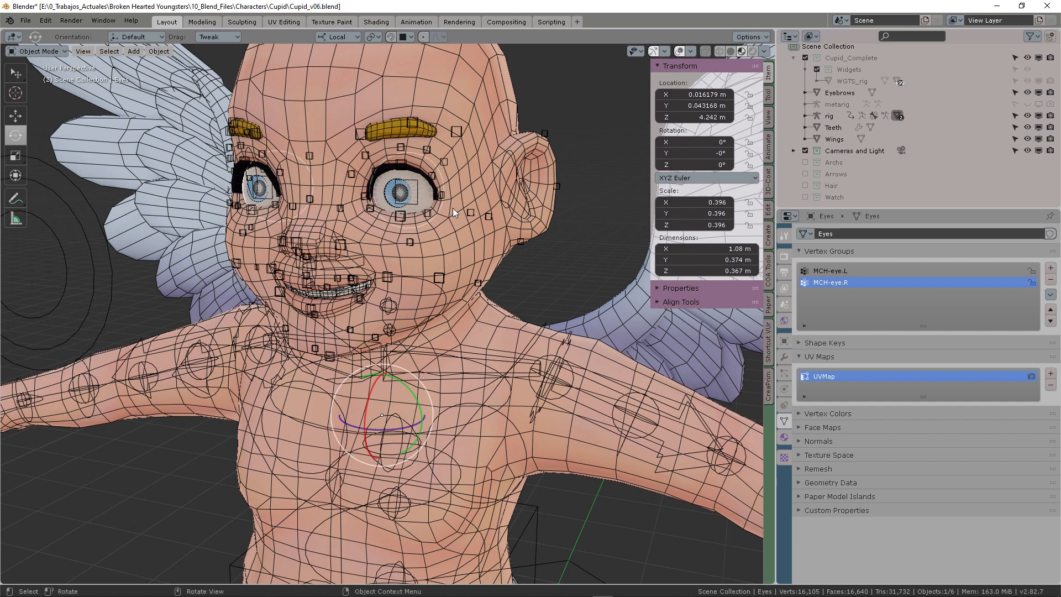
{"action": "scroll", "scroll_direction": "down", "scroll_amount": 3}
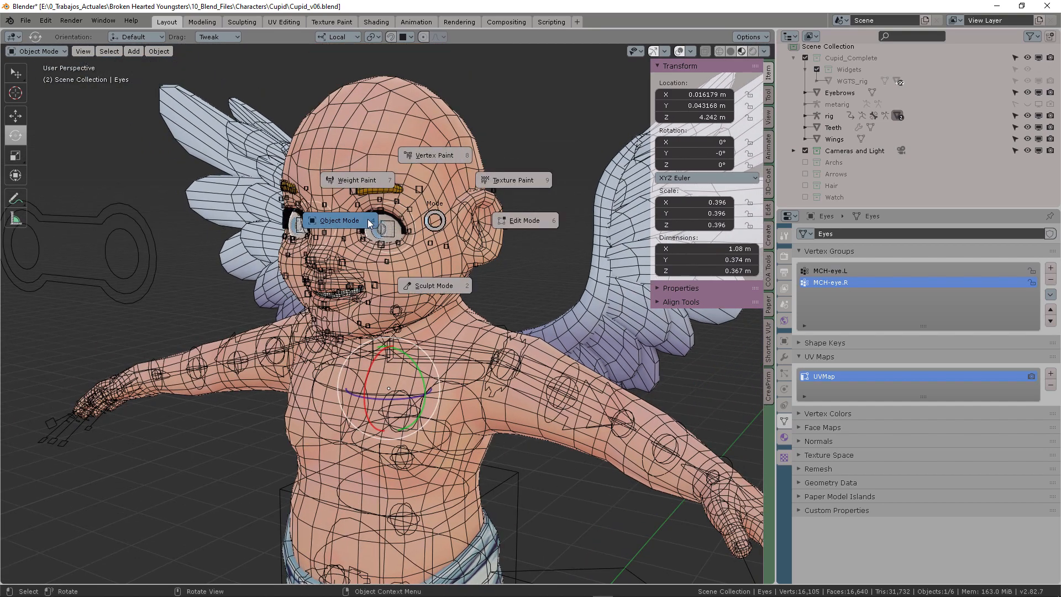
{"action": "left_click", "coordinate": [339, 220]}
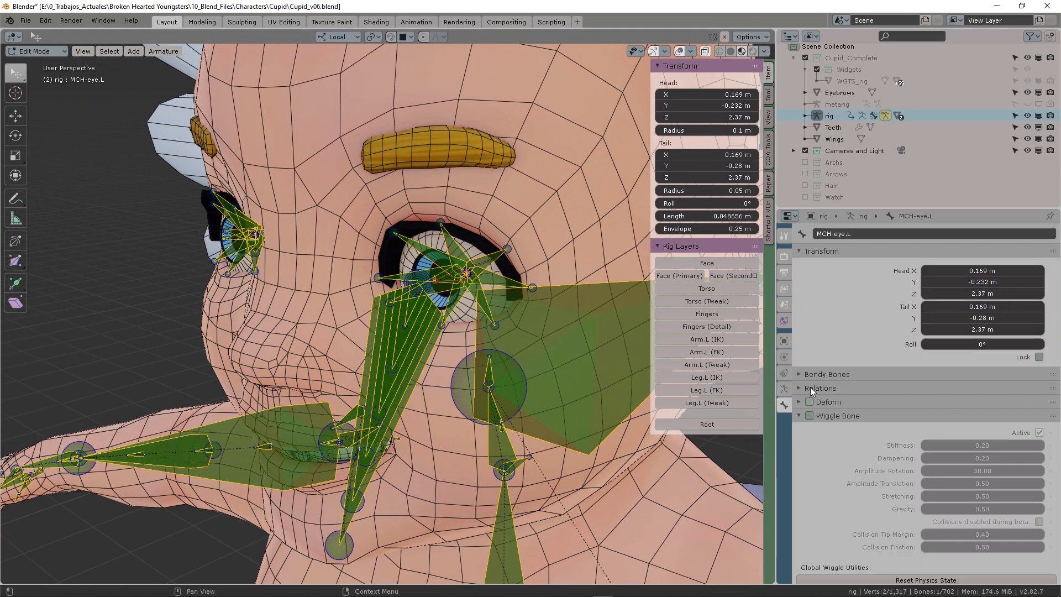
{"action": "mouse_move", "coordinate": [810, 406]}
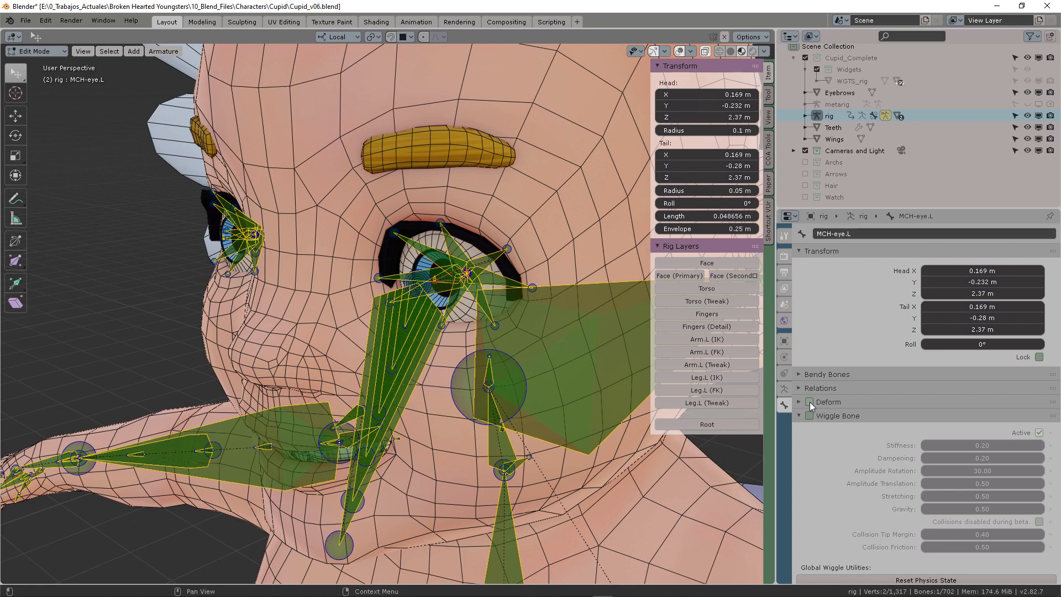
Step: Enable Deform on the MCH-eye.L bone so it deforms the eye mesh
{"action": "left_click", "coordinate": [810, 402]}
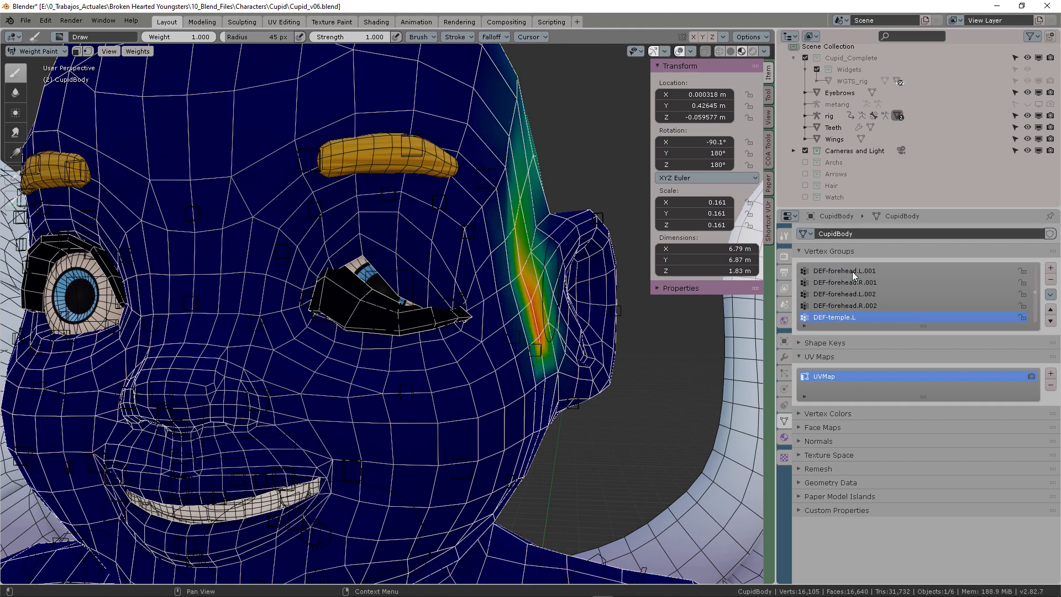
Step: Compare DEF-lid.T.L.003 and DEF-lid.T.L.002 eyelid weights, then check X Mirror painting options
{"action": "left_click", "coordinate": [842, 317]}
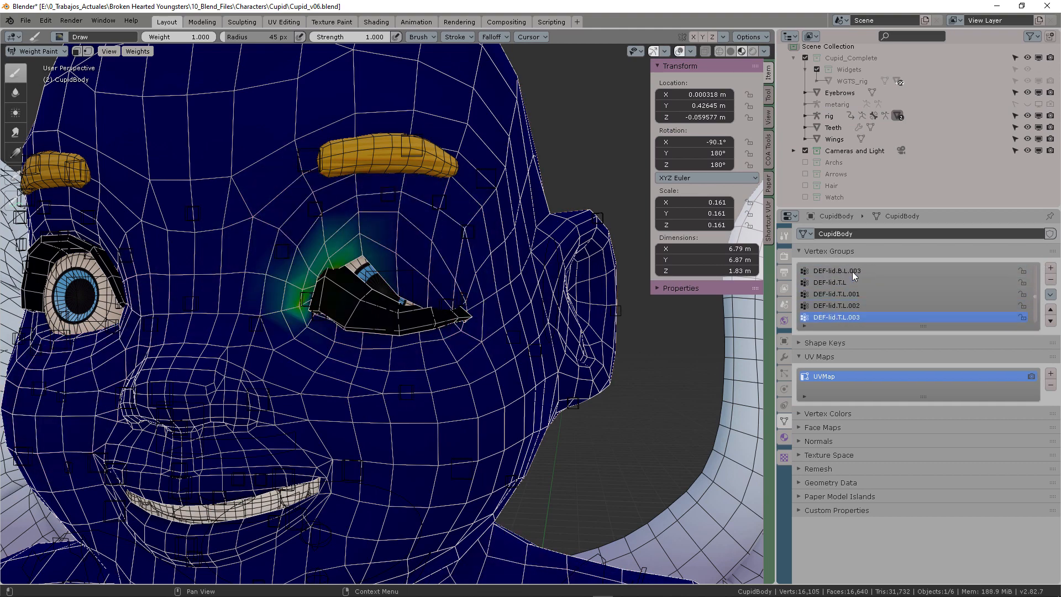
{"action": "left_click", "coordinate": [835, 293]}
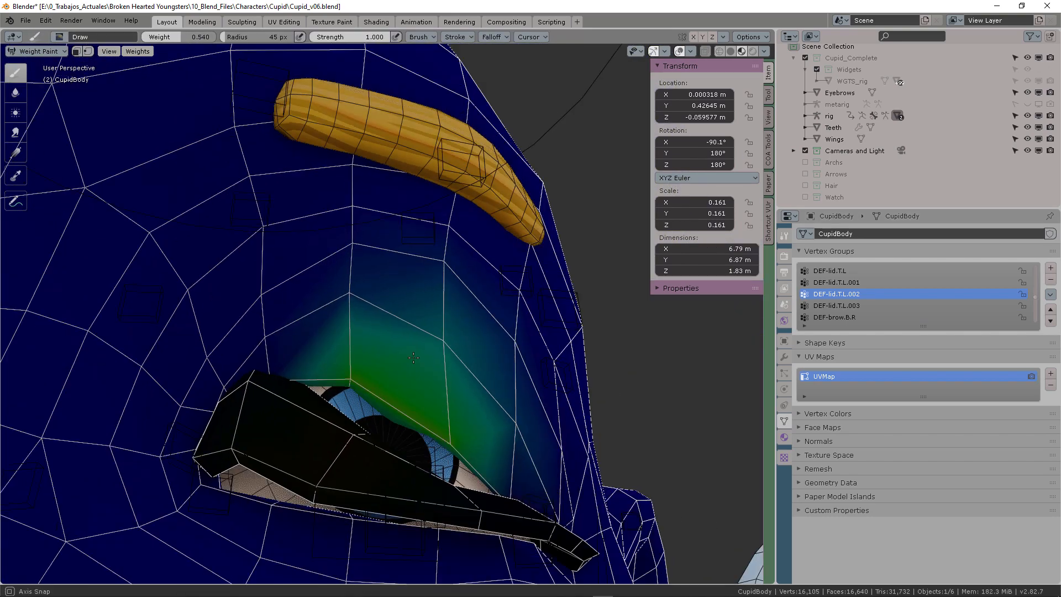
{"action": "left_click", "coordinate": [836, 305]}
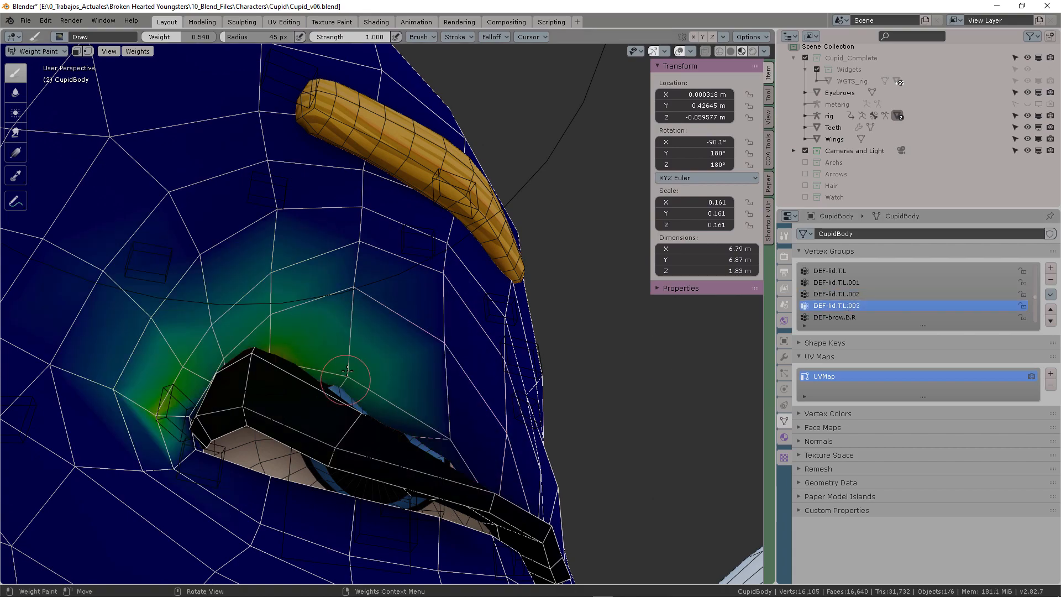
{"action": "left_click", "coordinate": [750, 37]}
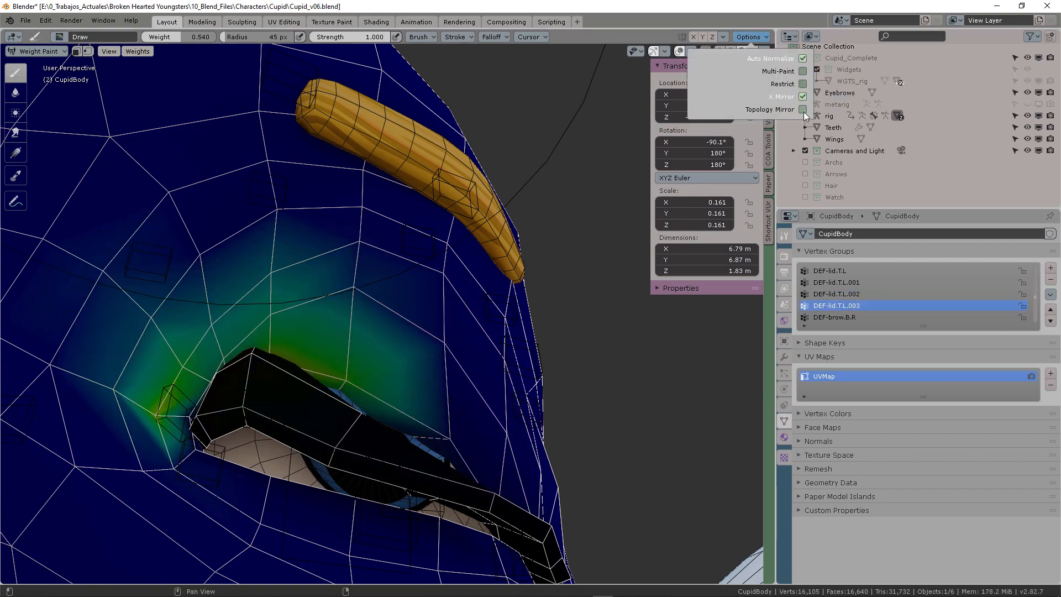